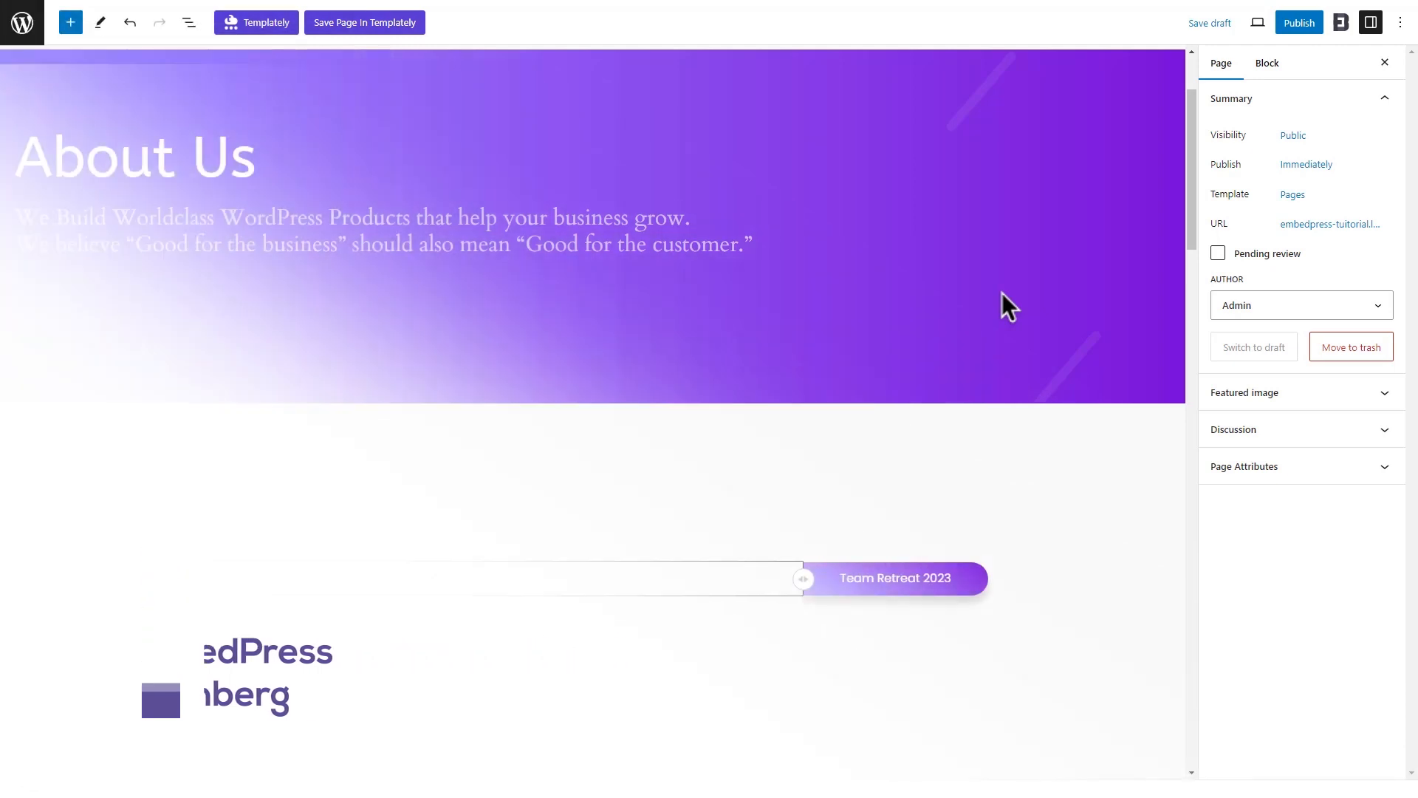
left_click(435, 577)
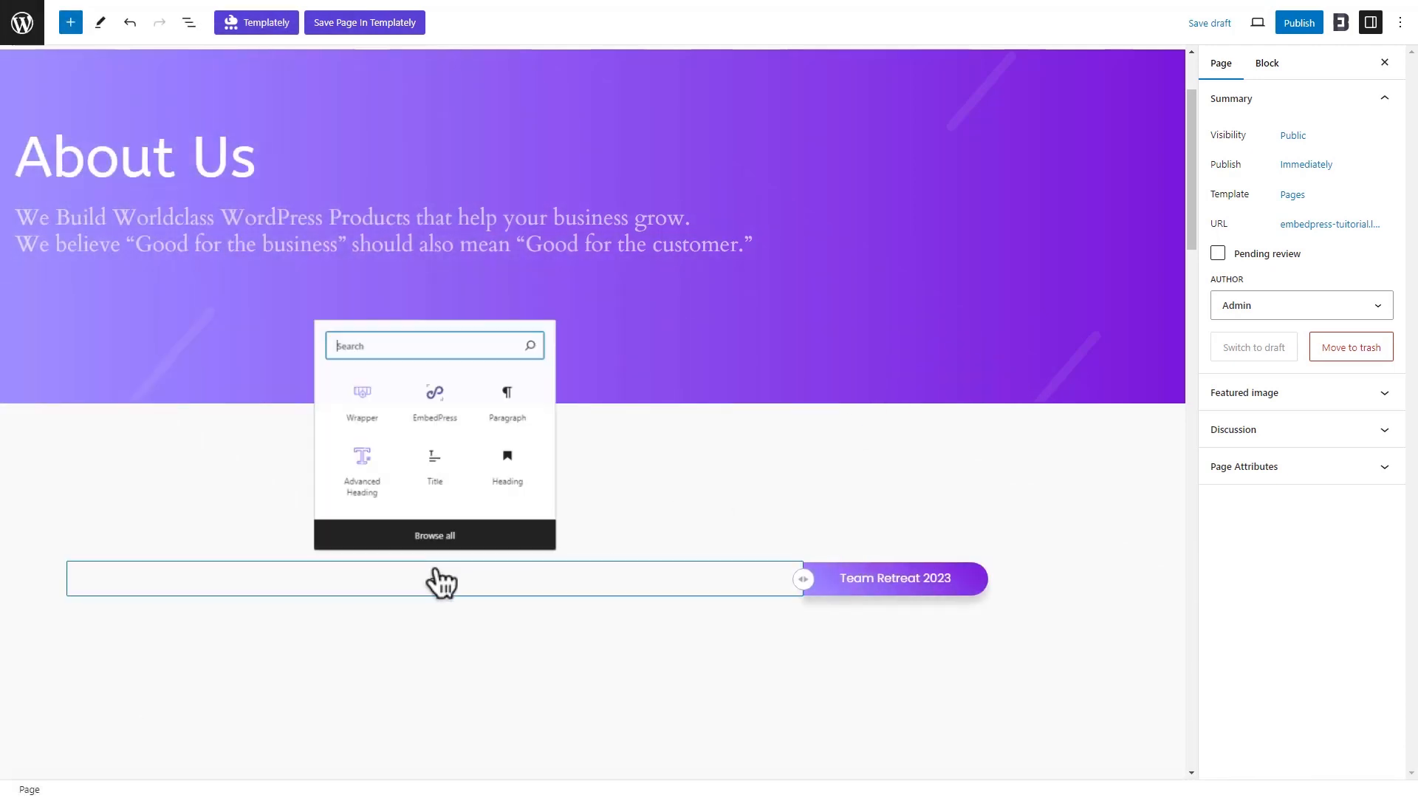
type("EmbedPress")
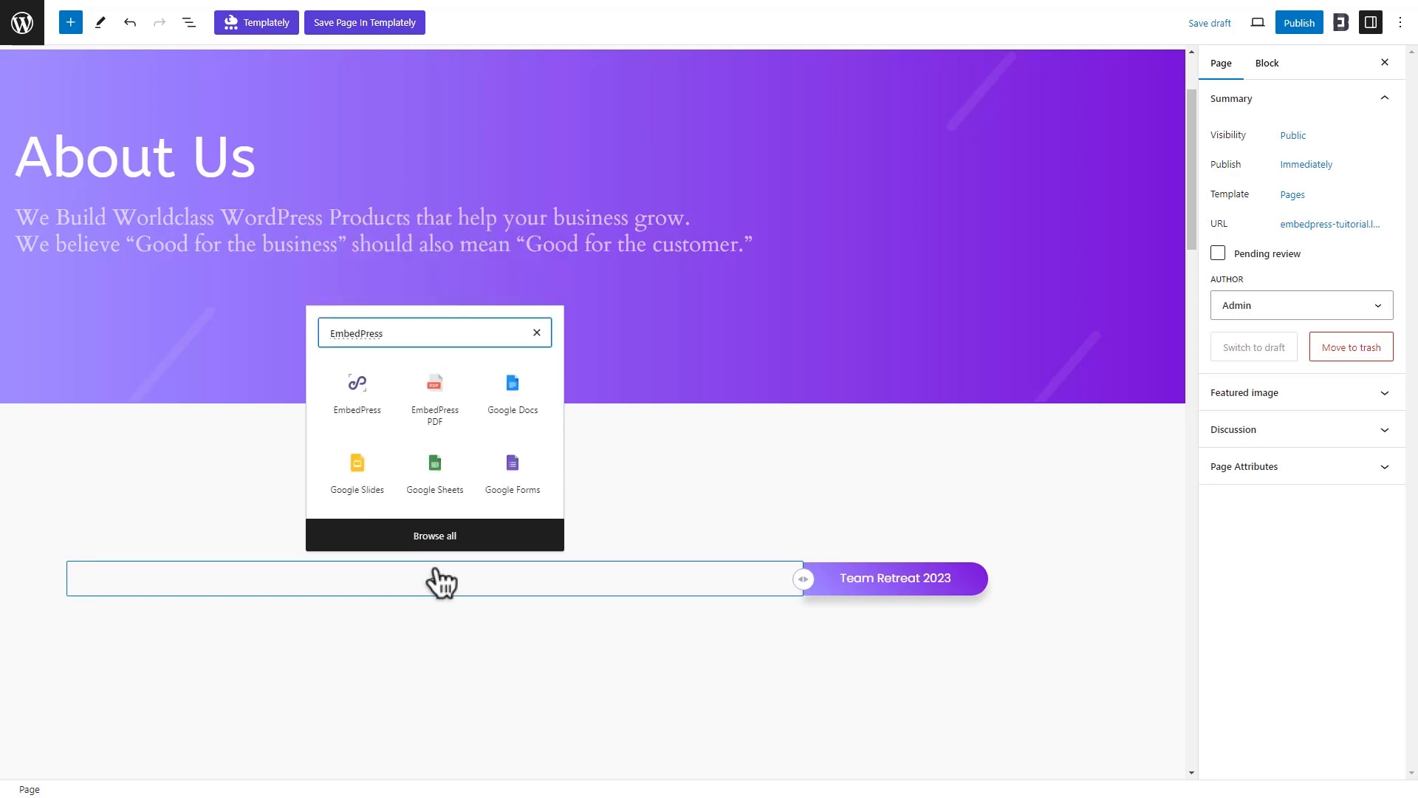
left_click(356, 383)
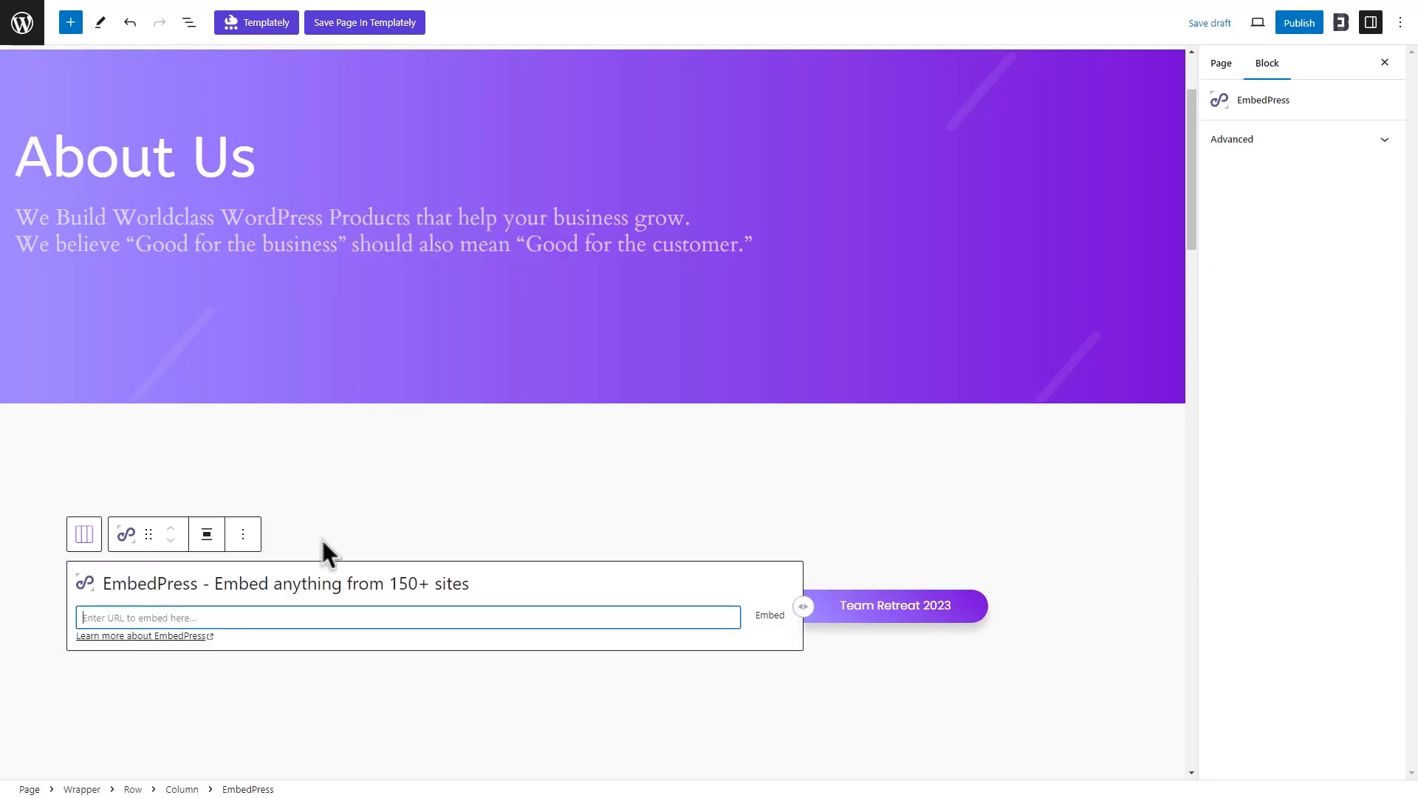
type("https://youtu.be/pEzliex9yYQ?si=D50sCtL5Wez1ESe")
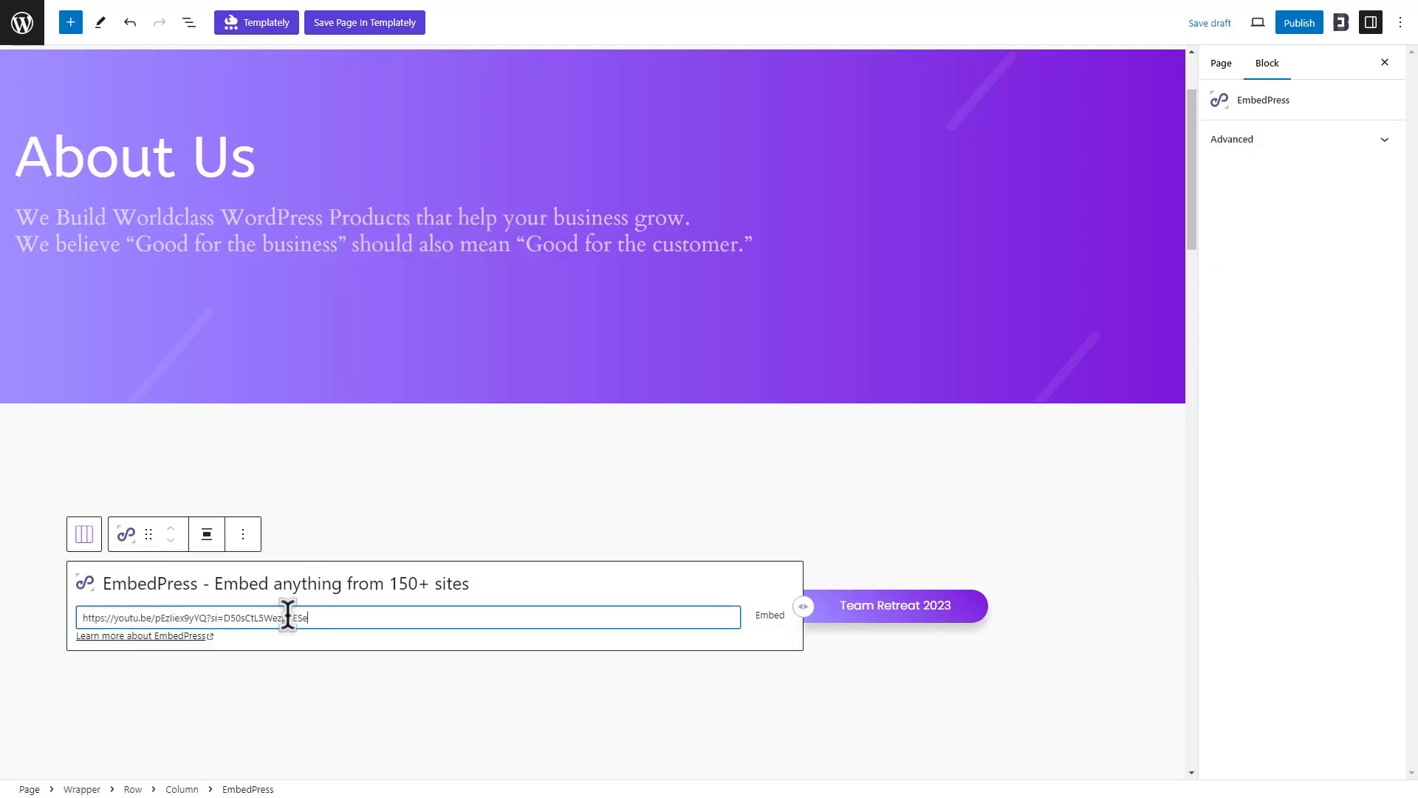
Embed the Team Retreat video and set its width to 1000 (height 565)
left_click(769, 615)
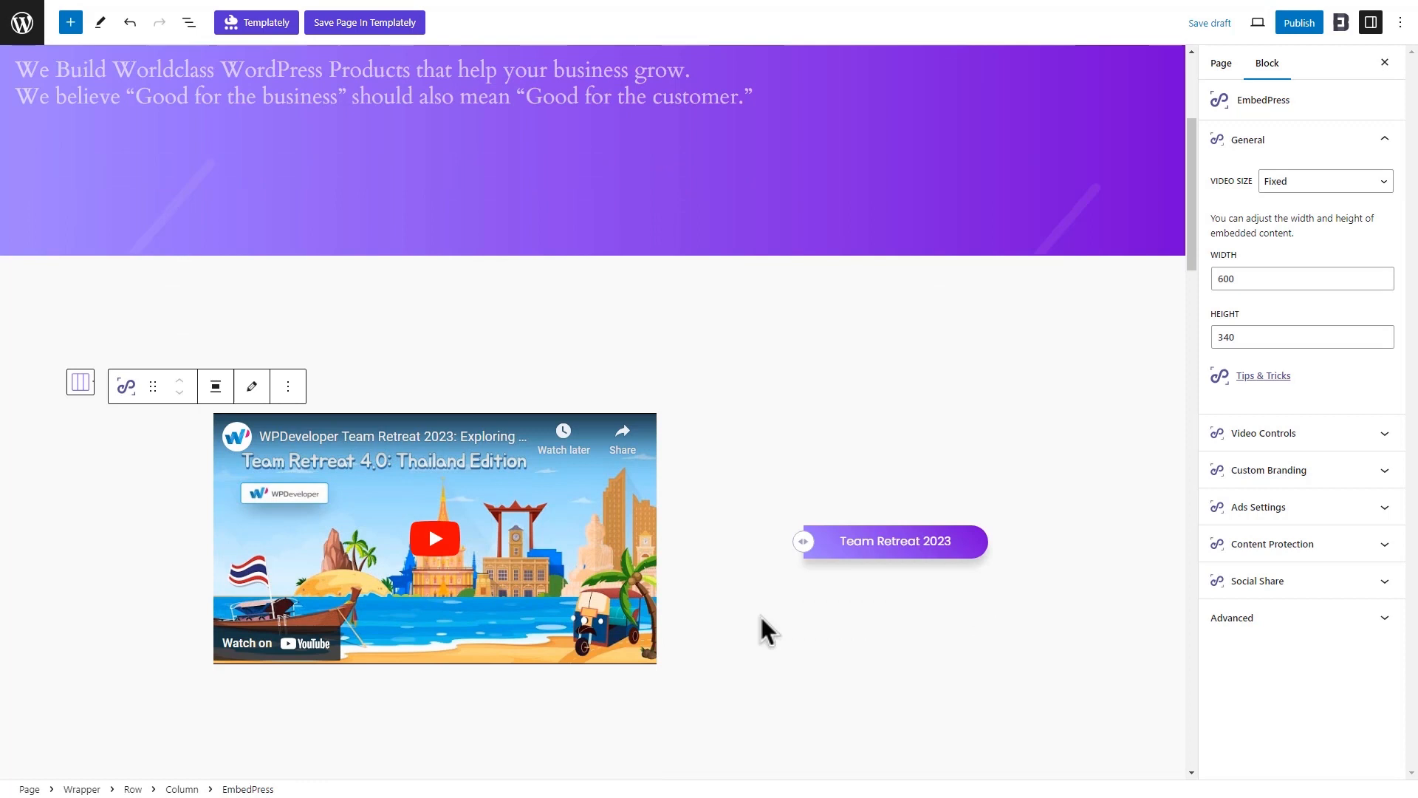
mouse_move(1274, 311)
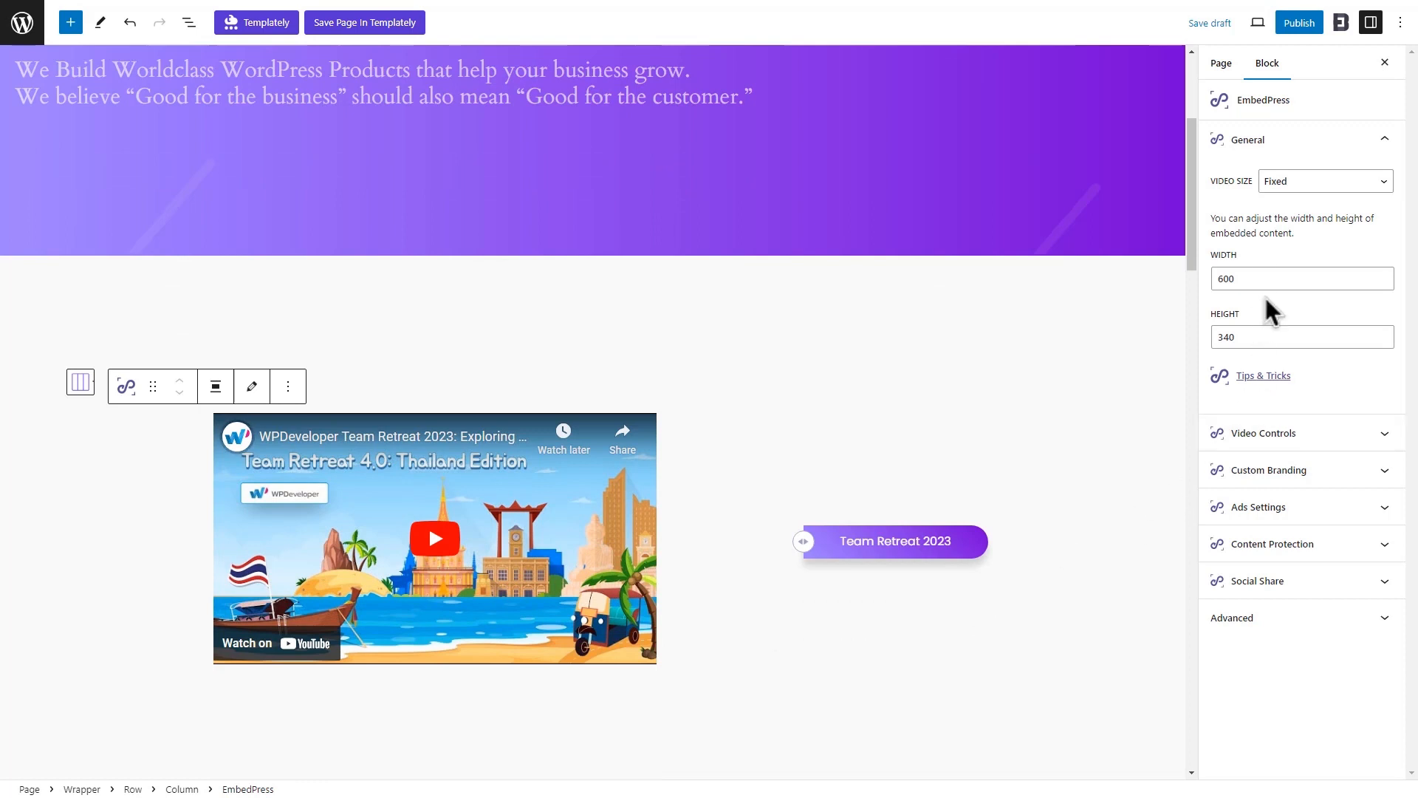
type("1000")
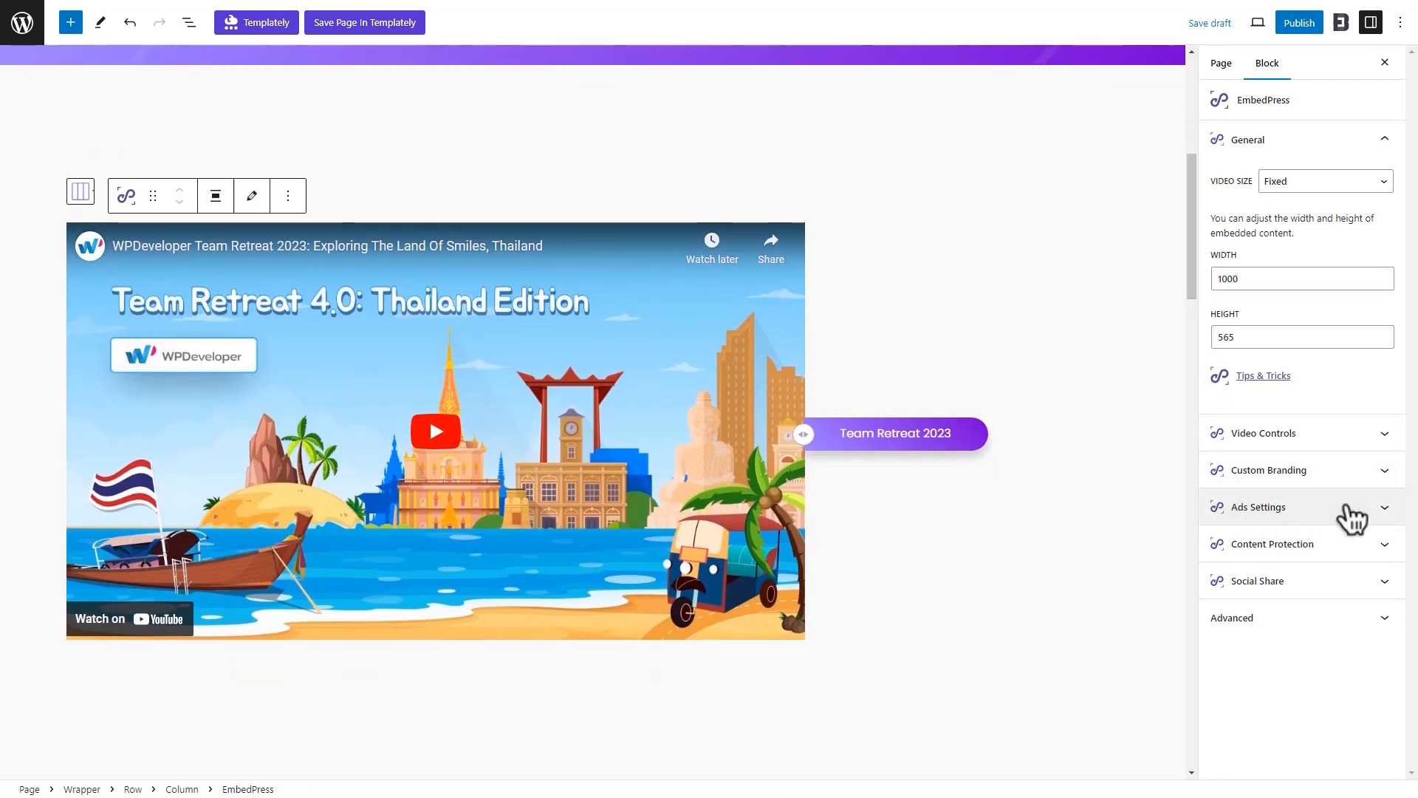
Enable Ads Settings on the video with Upload Image as the ad source
left_click(1256, 506)
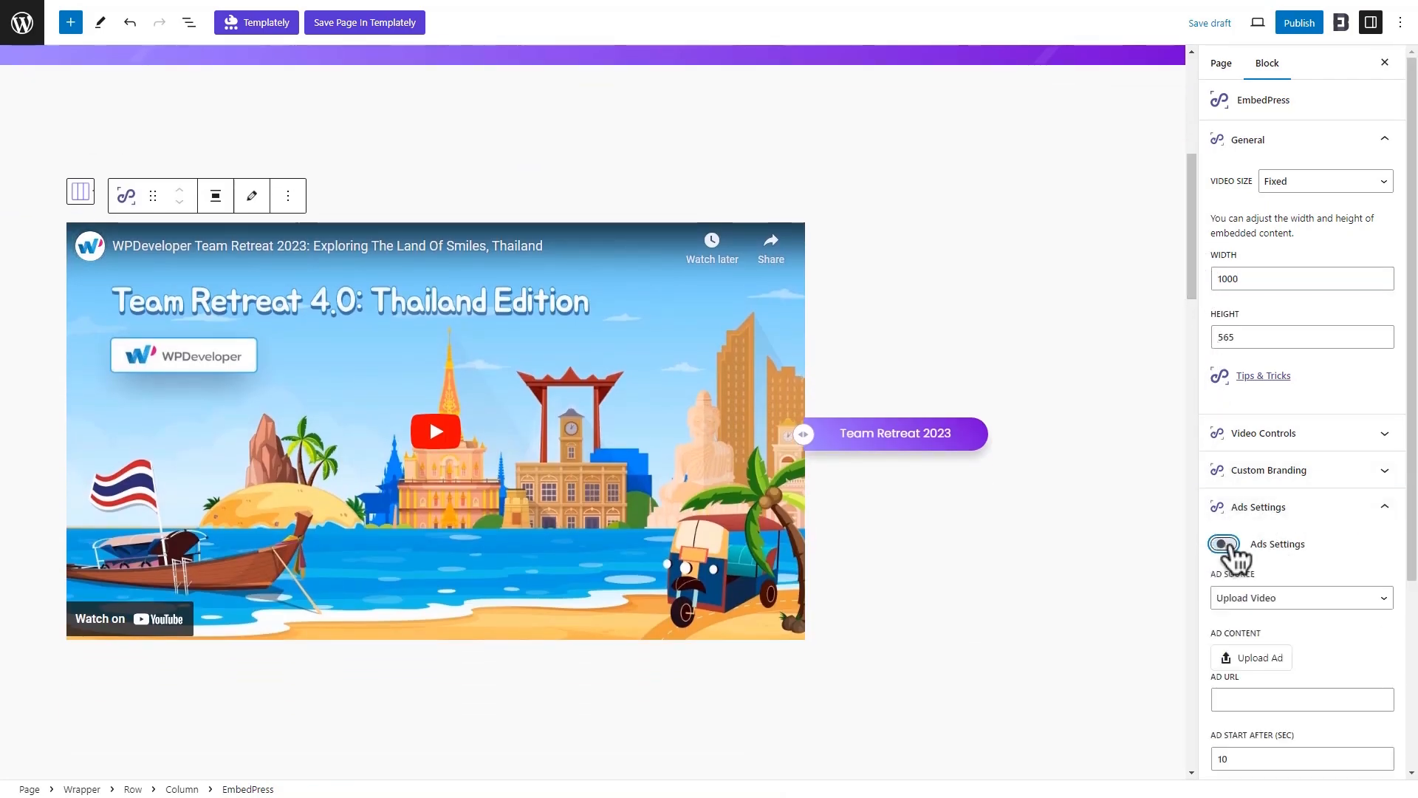
left_click(1223, 543)
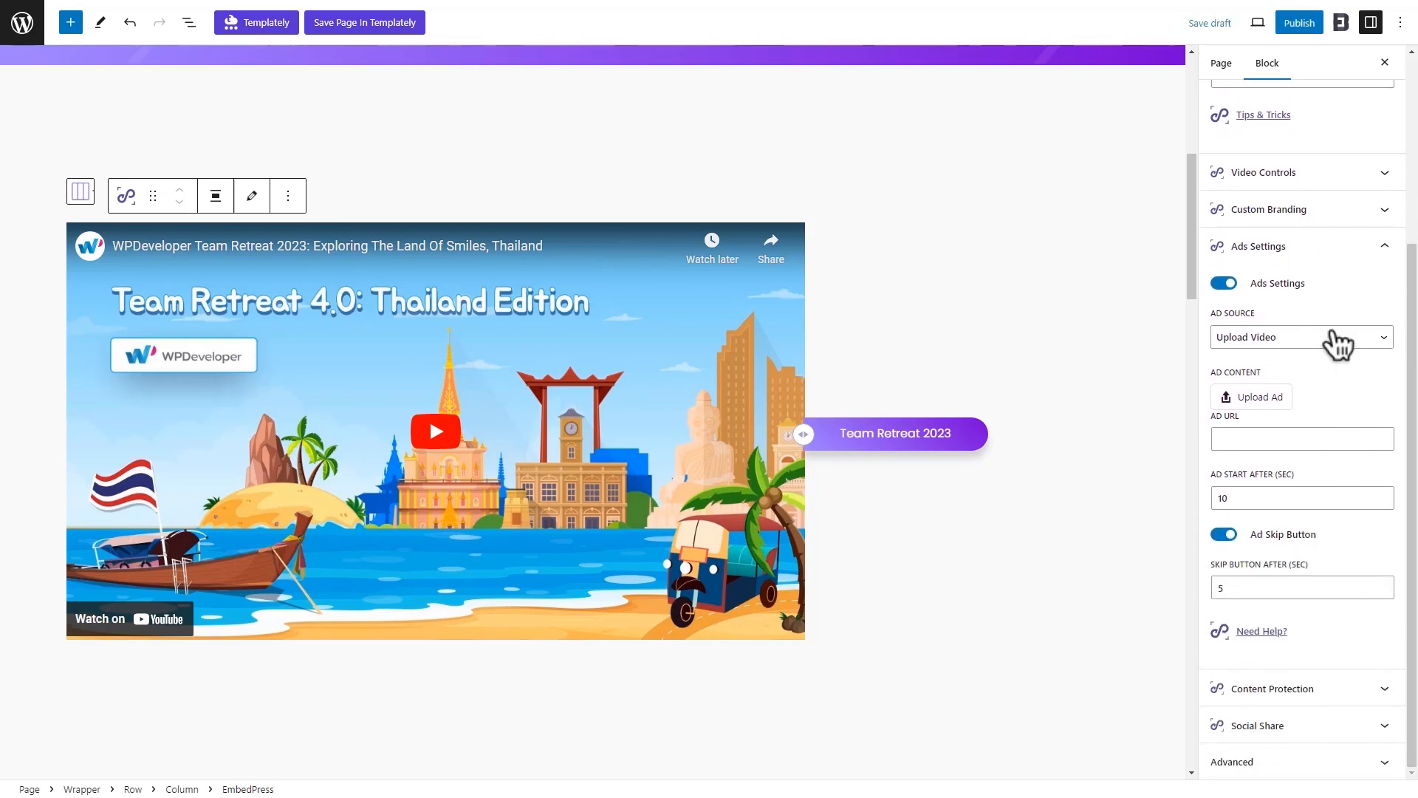
left_click(1300, 337)
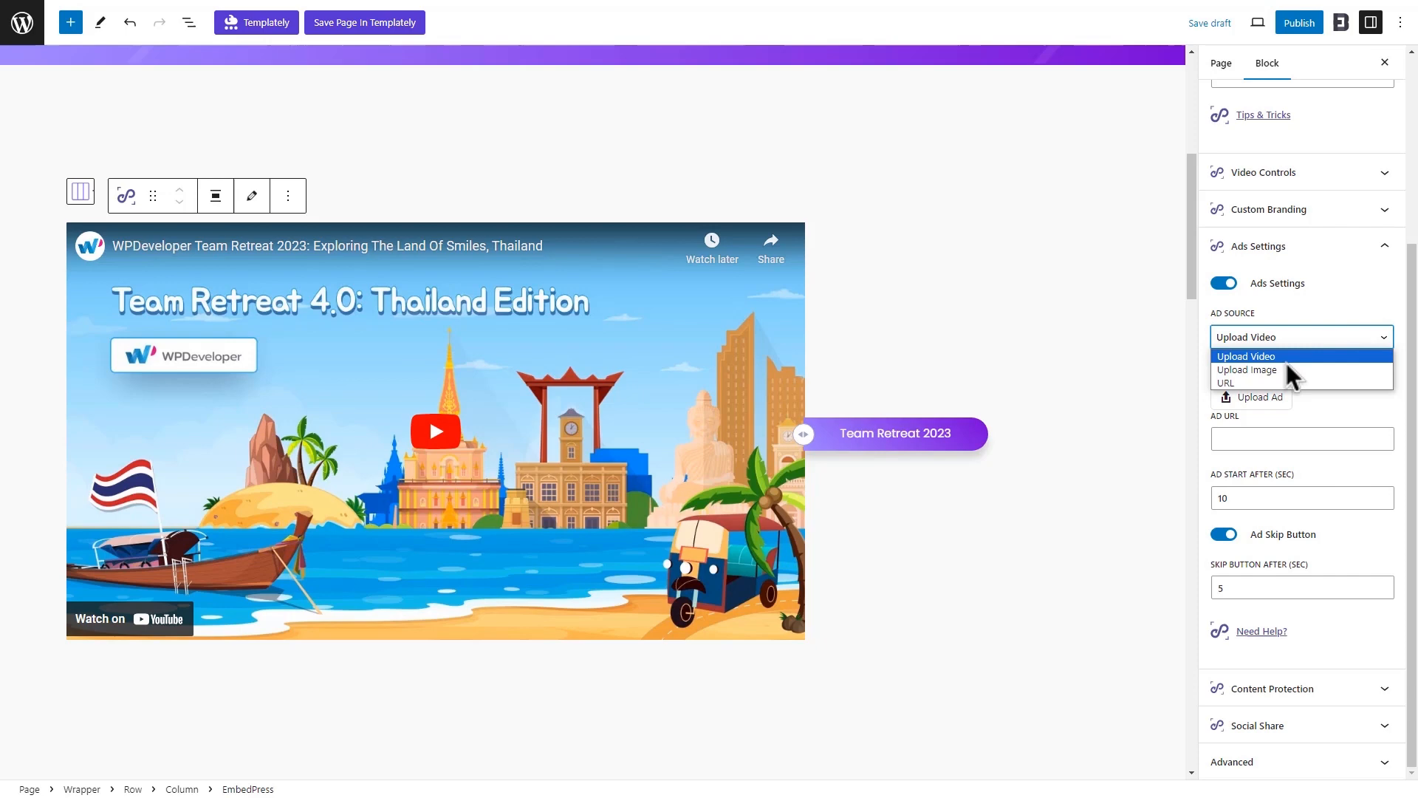
left_click(1248, 370)
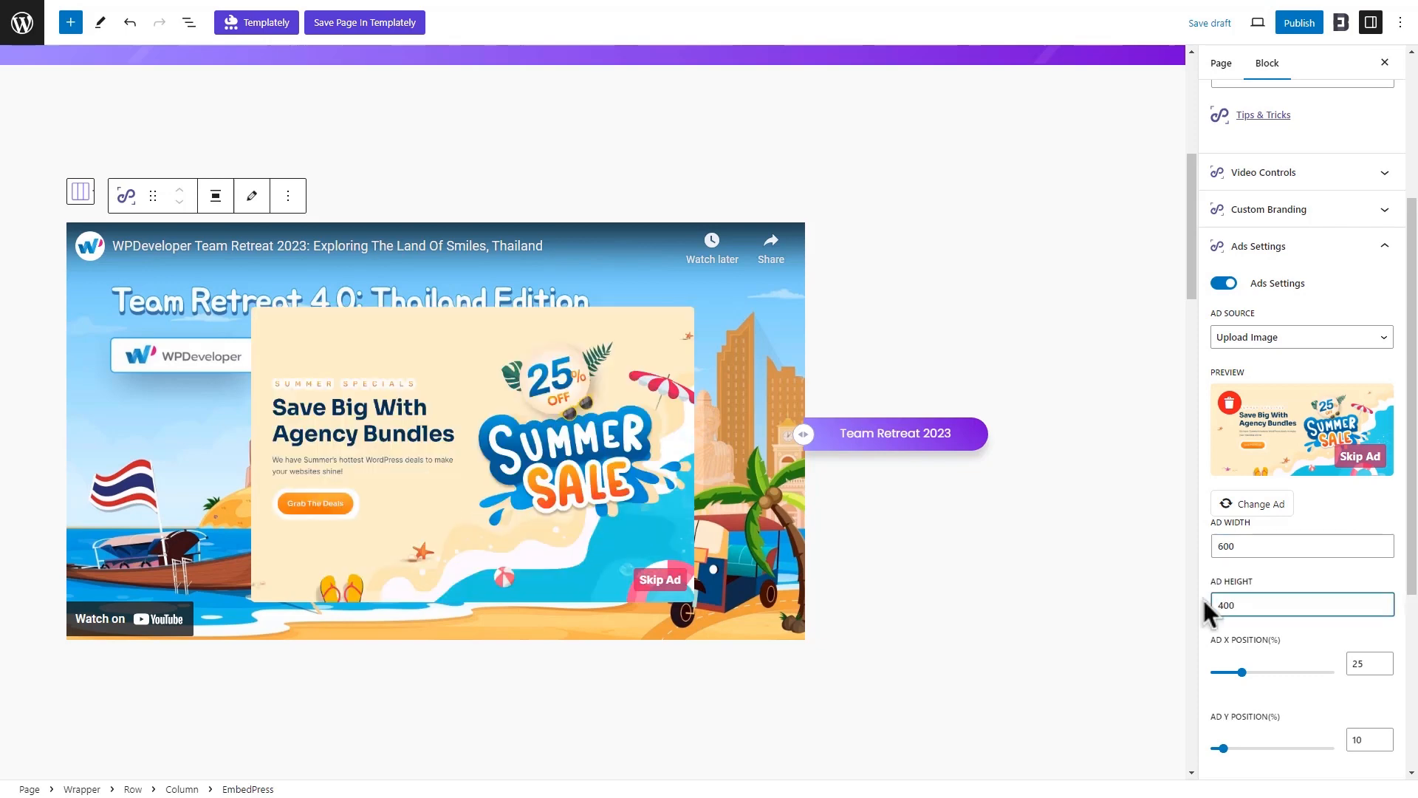
scroll("down", 3)
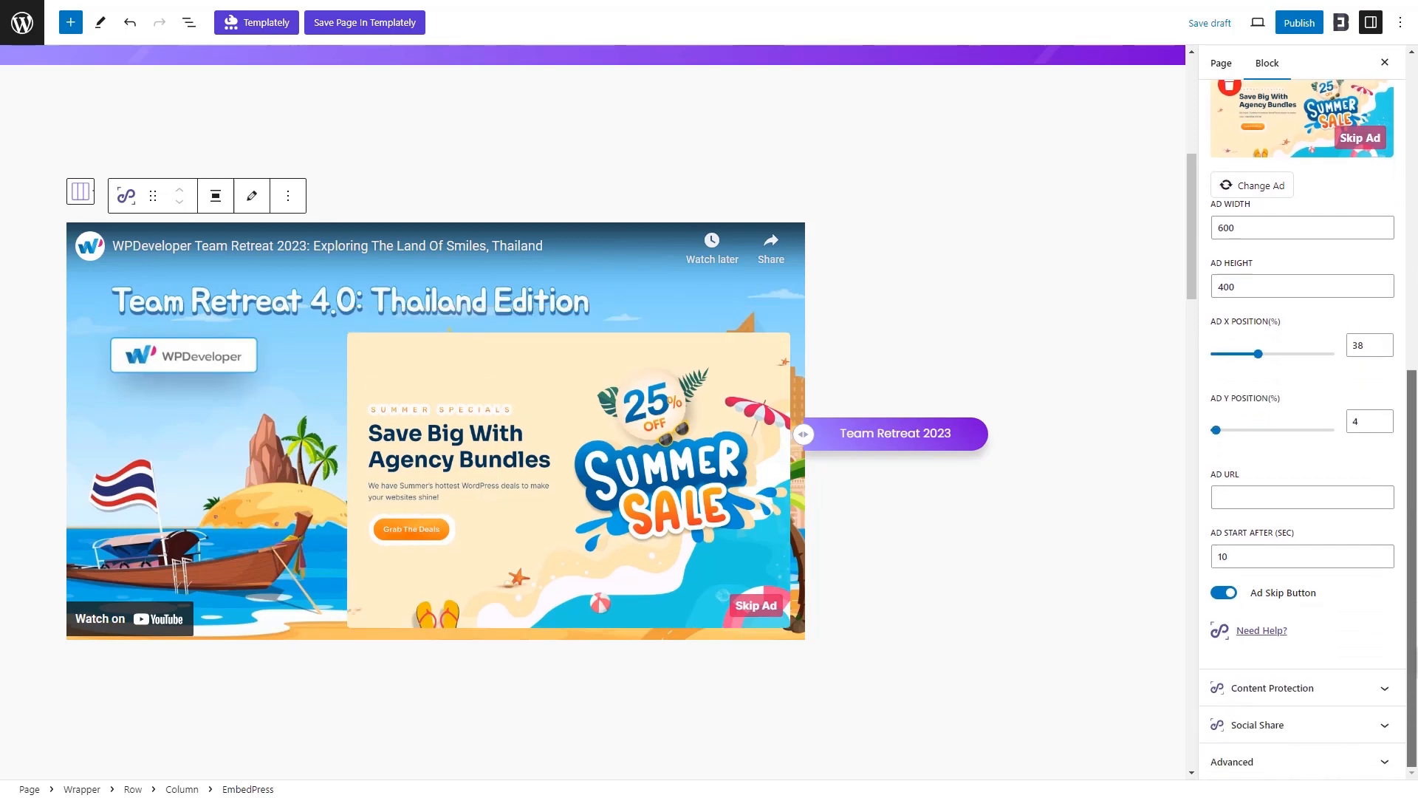
type("https://wpdeveloper.com/deals/")
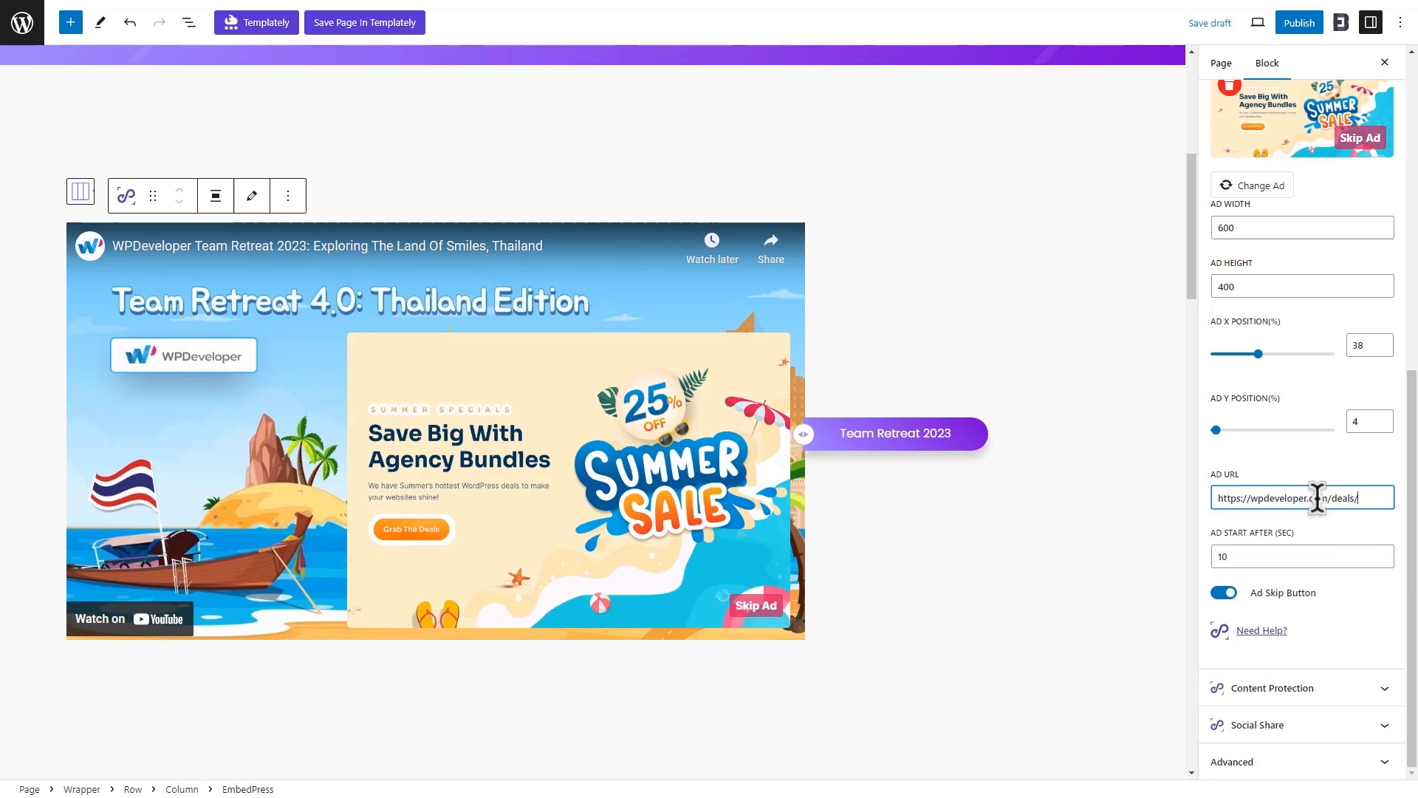
left_click(1222, 593)
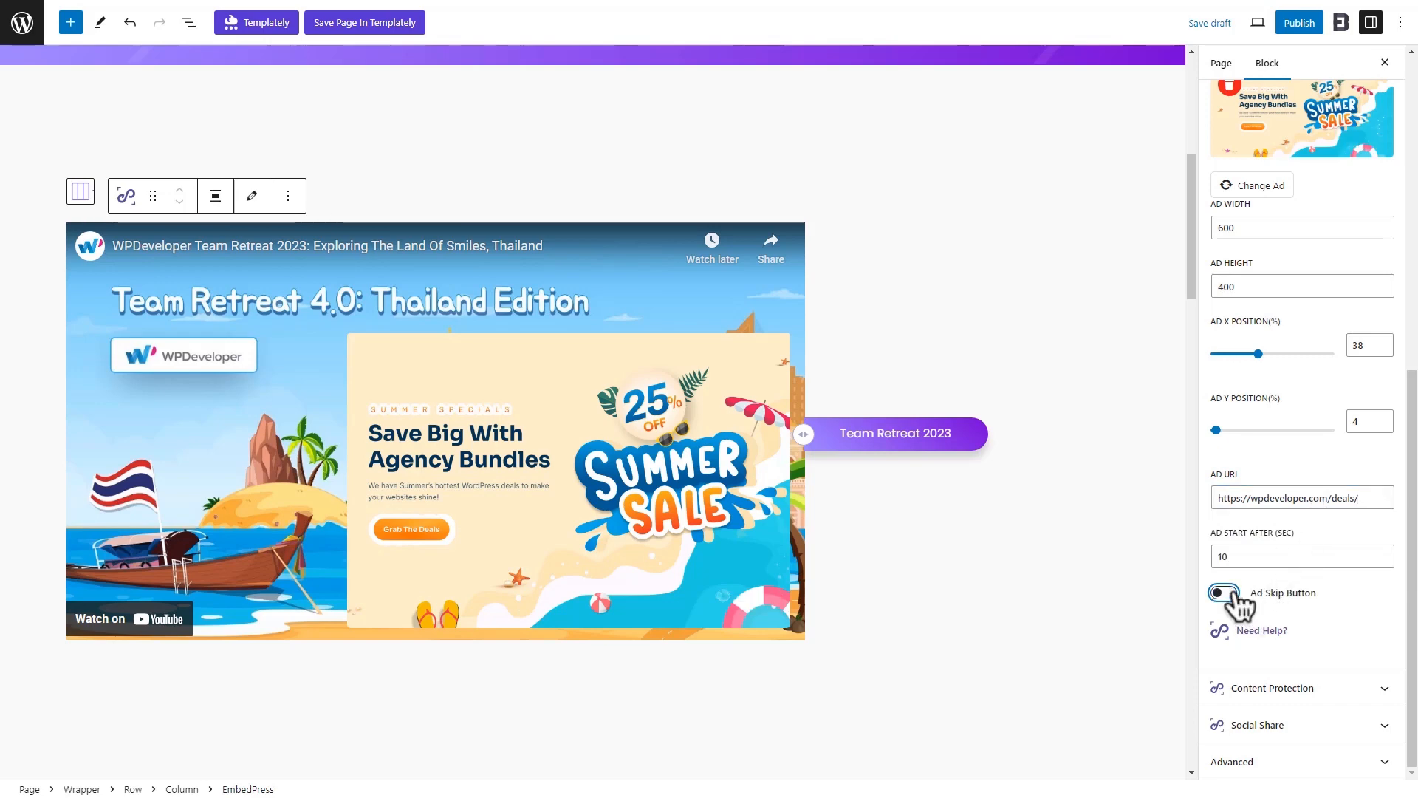
left_click(1221, 592)
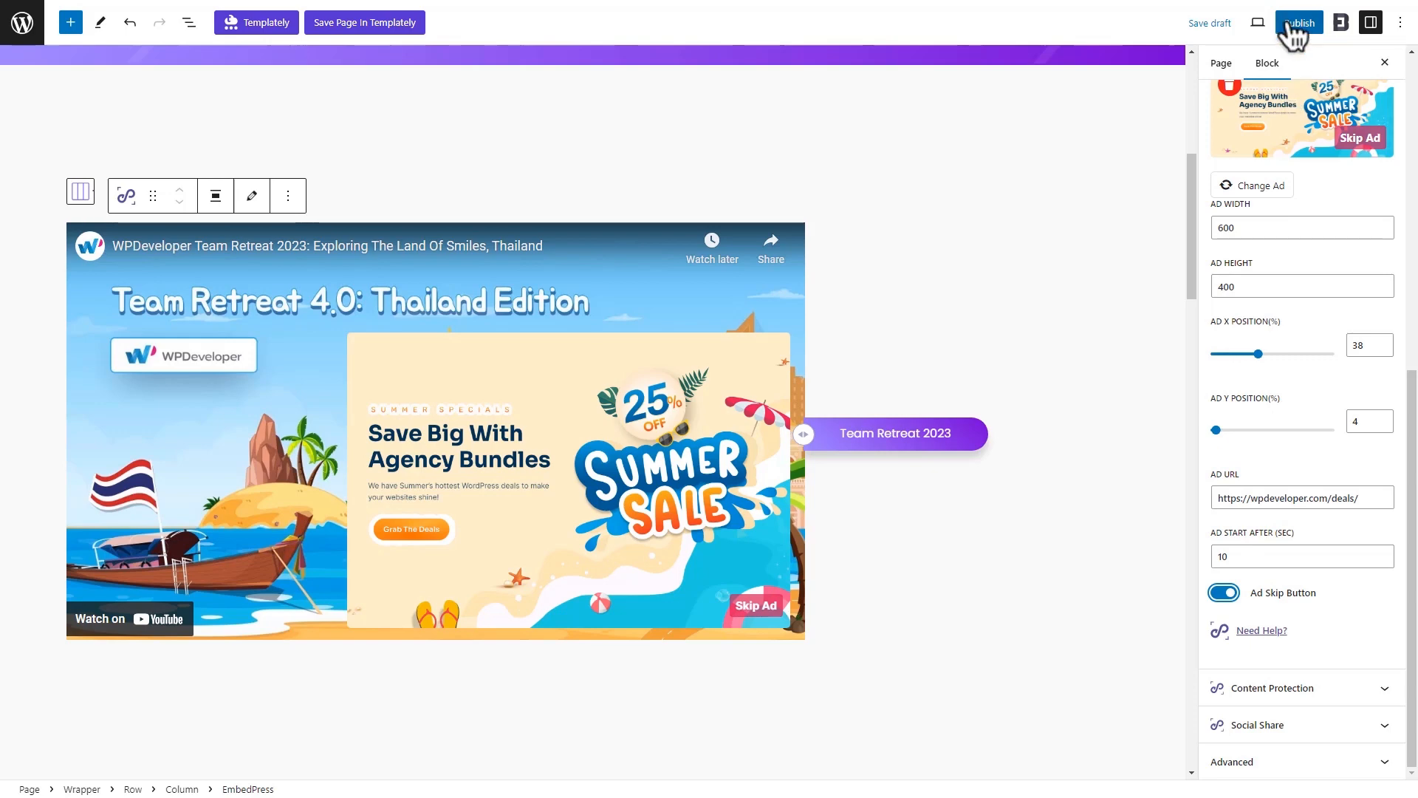
Publish the About Us page, confirming in the pre-publish panel
left_click(1299, 22)
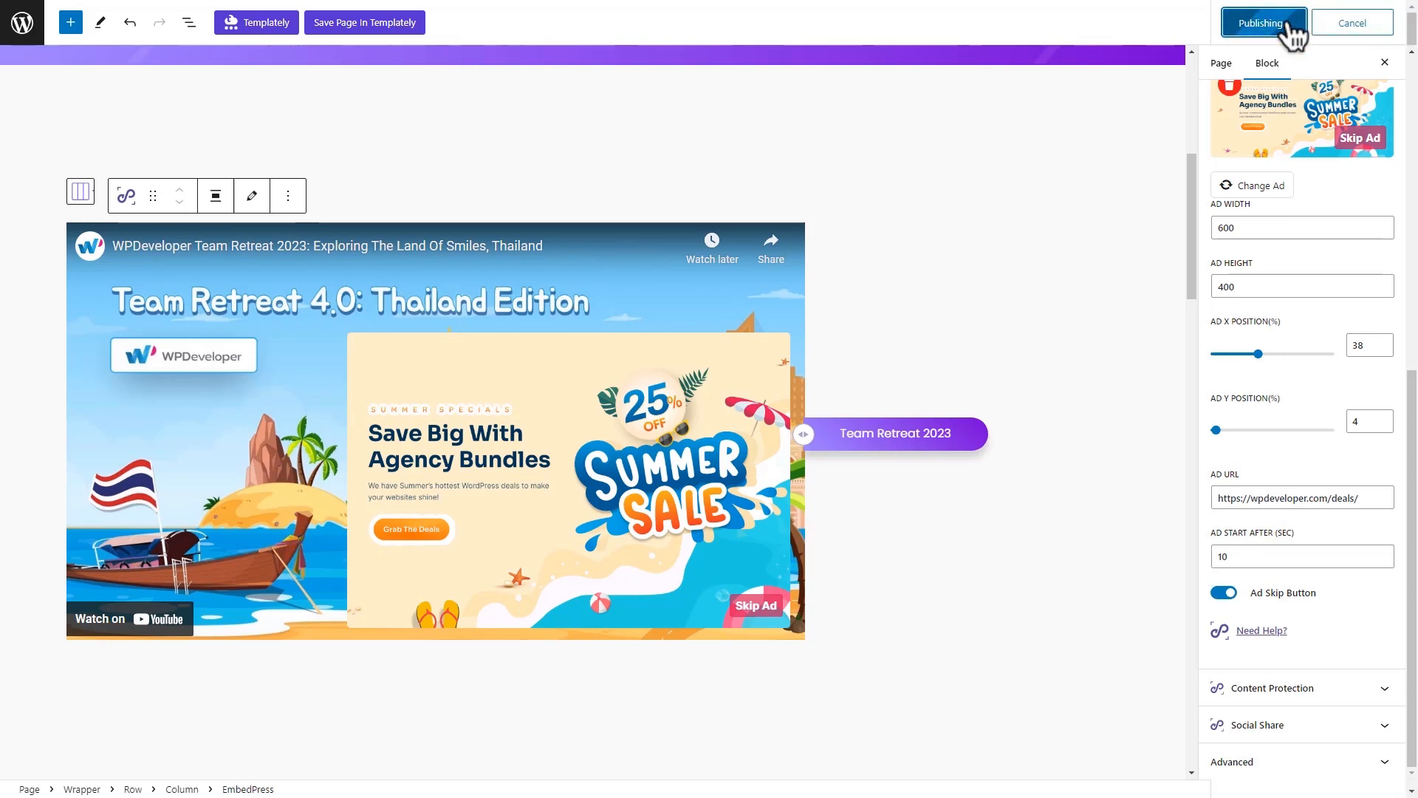
left_click(1262, 23)
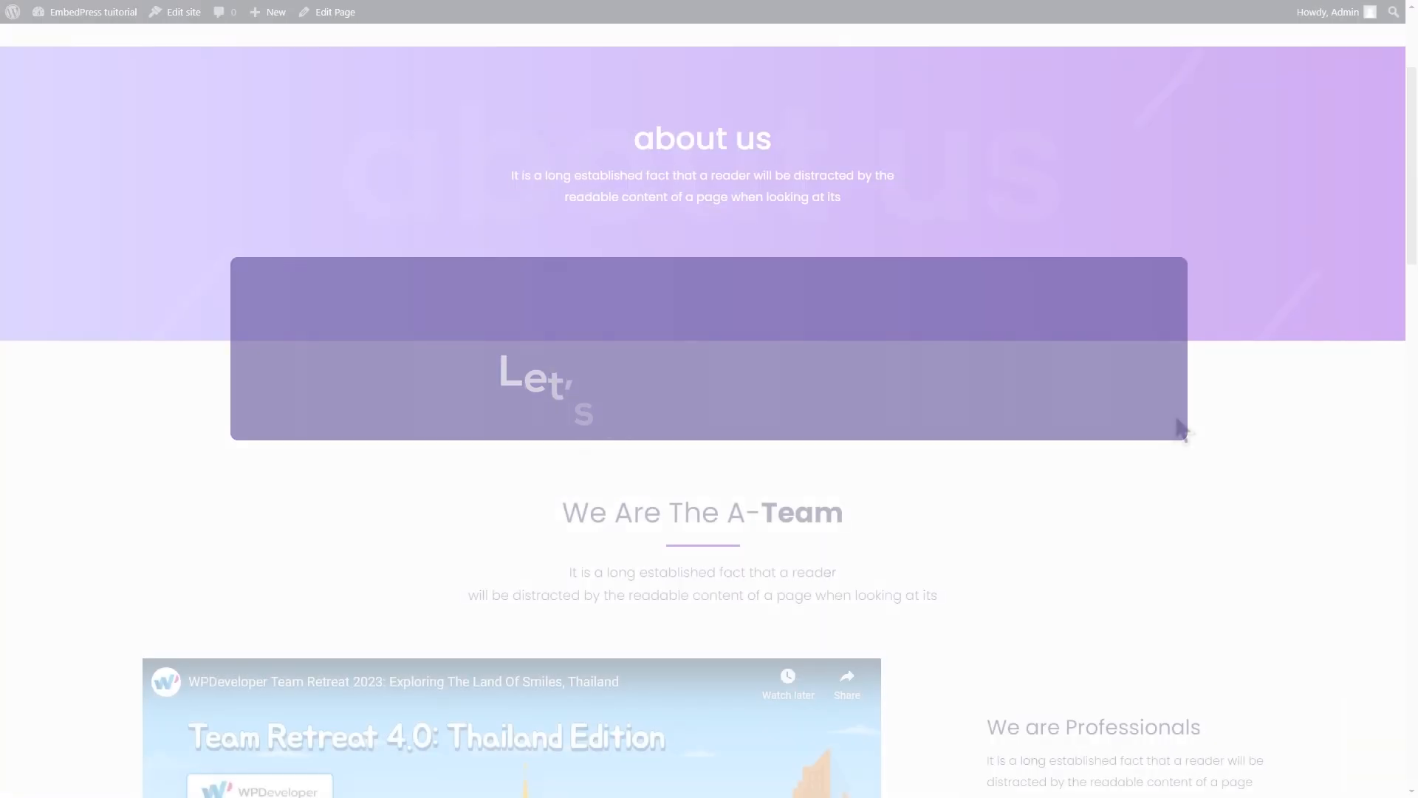
Scroll to the embedded Team Retreat video on the live page and play it
scroll("down", 3)
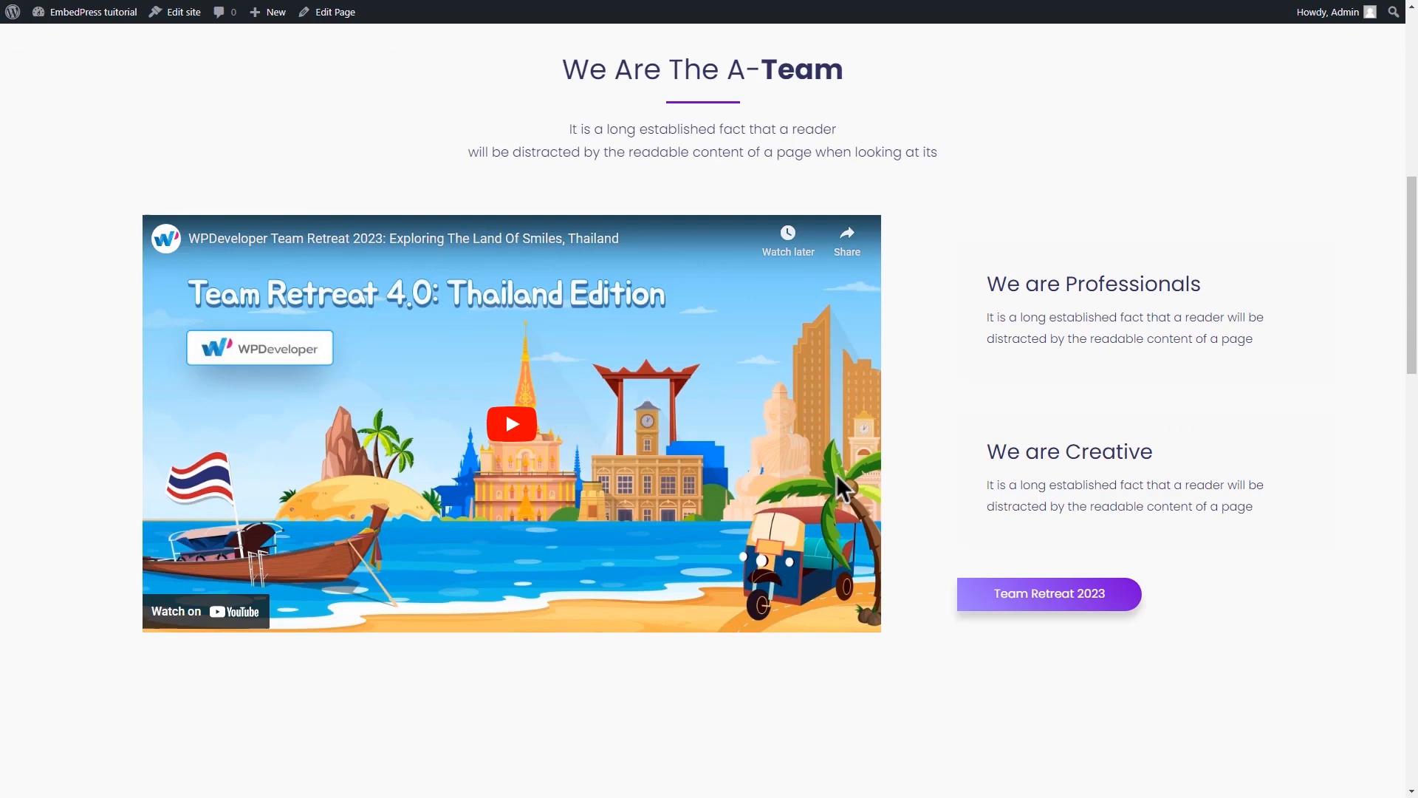
left_click(510, 423)
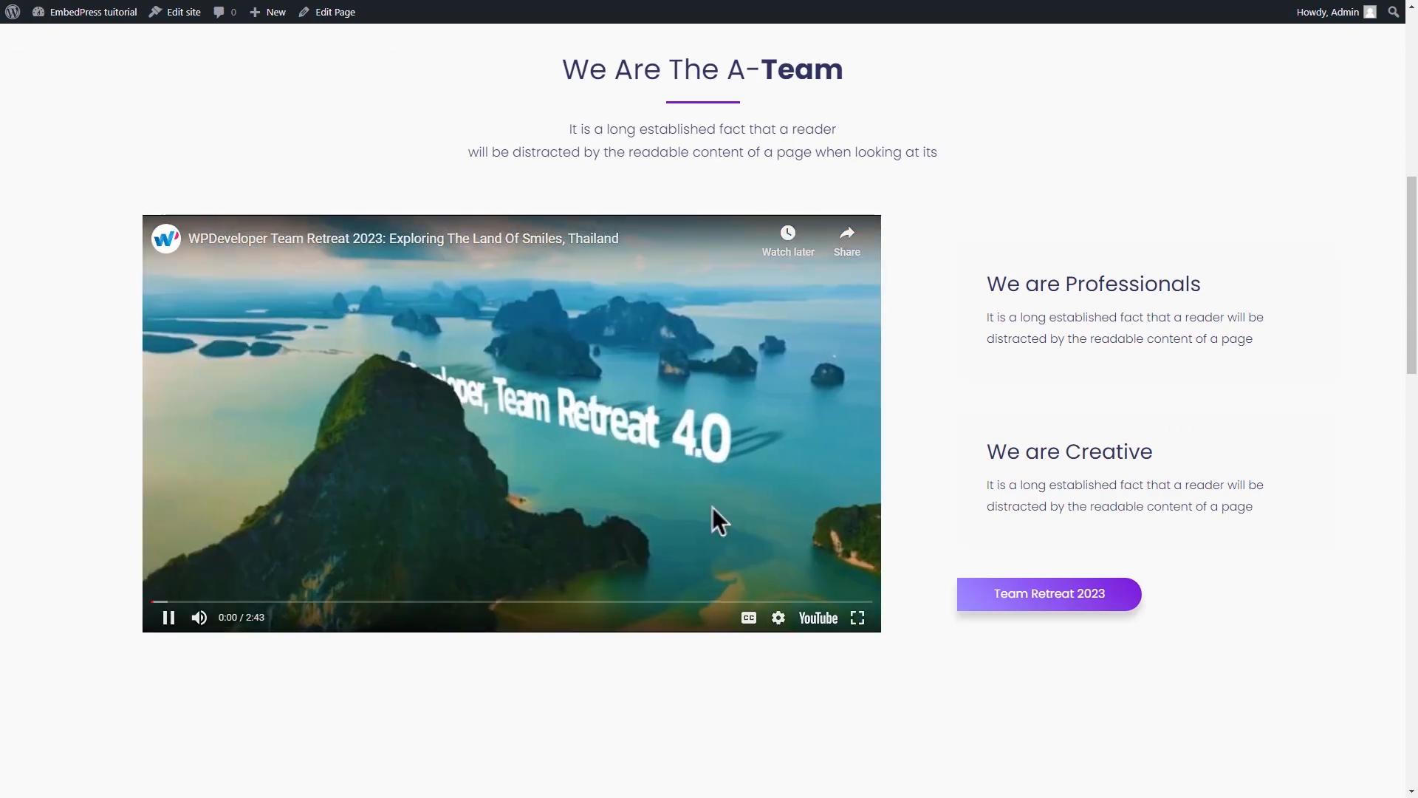
mouse_move(918, 541)
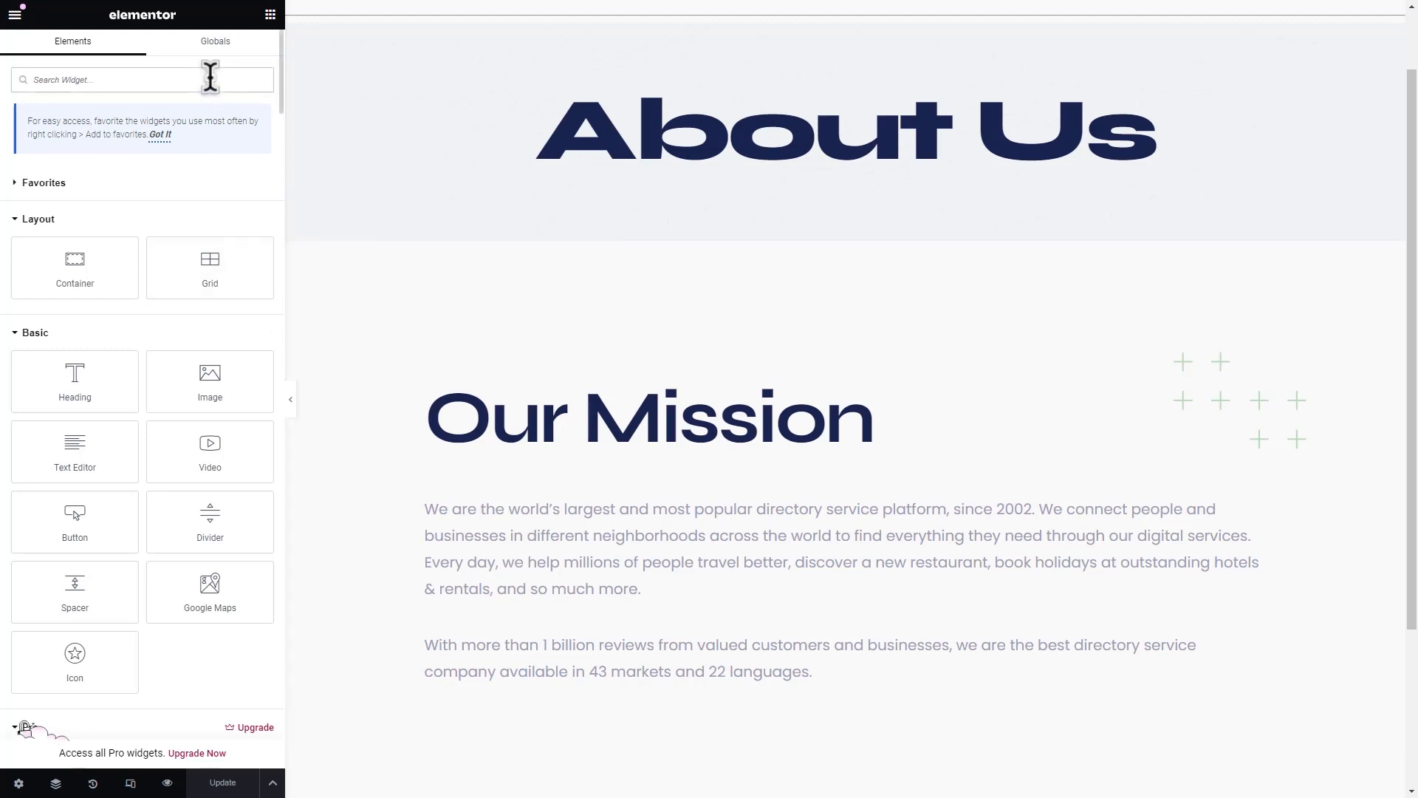
Add an EmbedPress widget between the Our Mission paragraphs with YouTube as Source Name
type("EmbedPress")
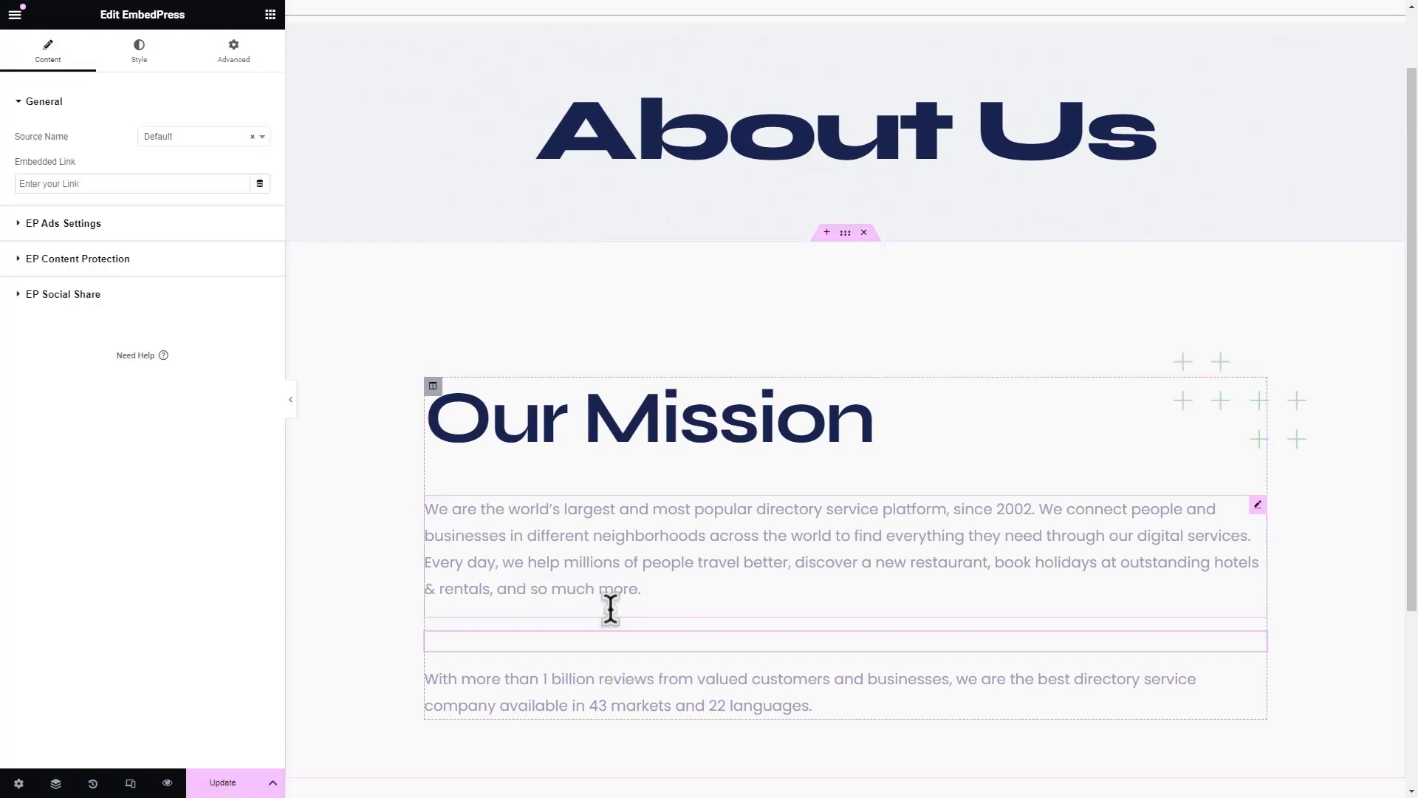
left_click(199, 137)
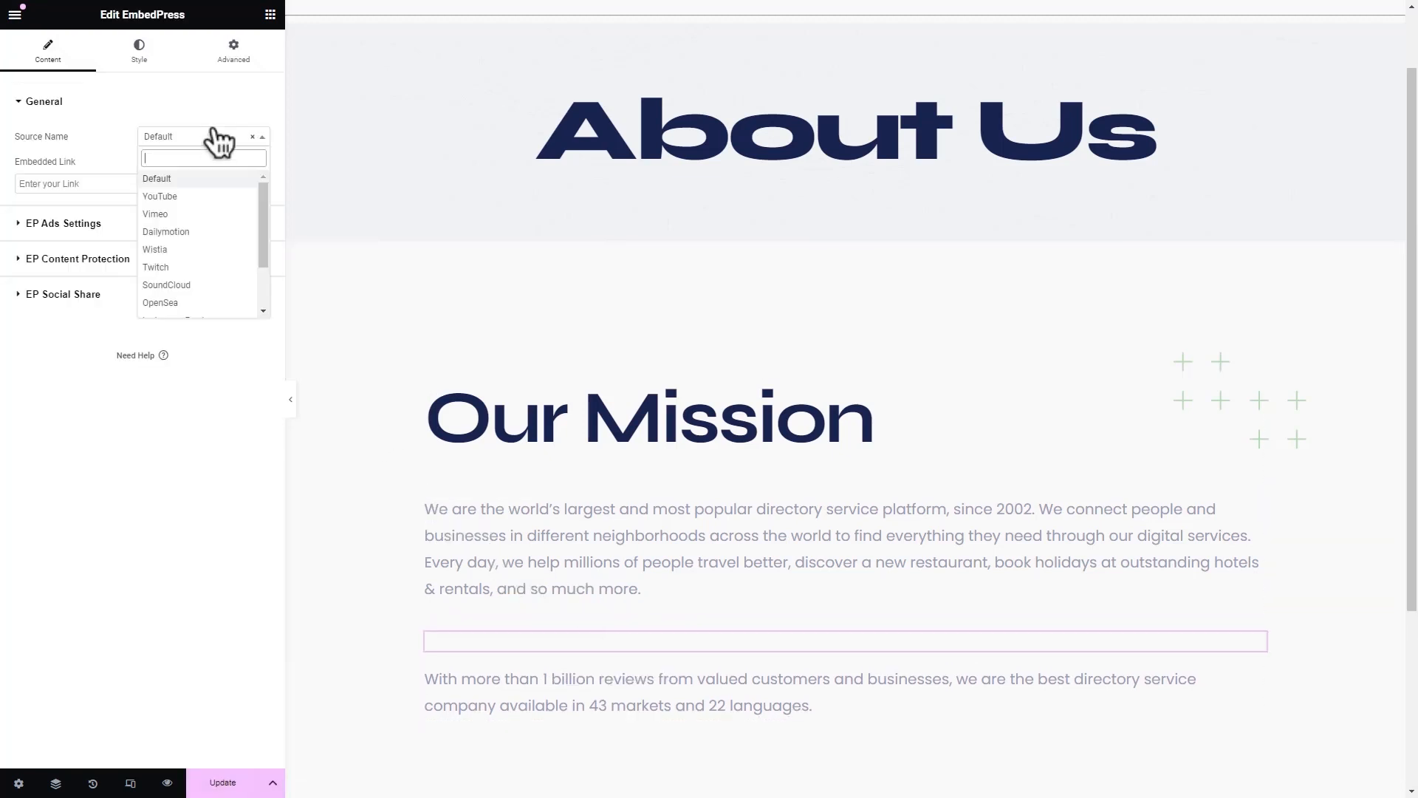
mouse_move(206, 206)
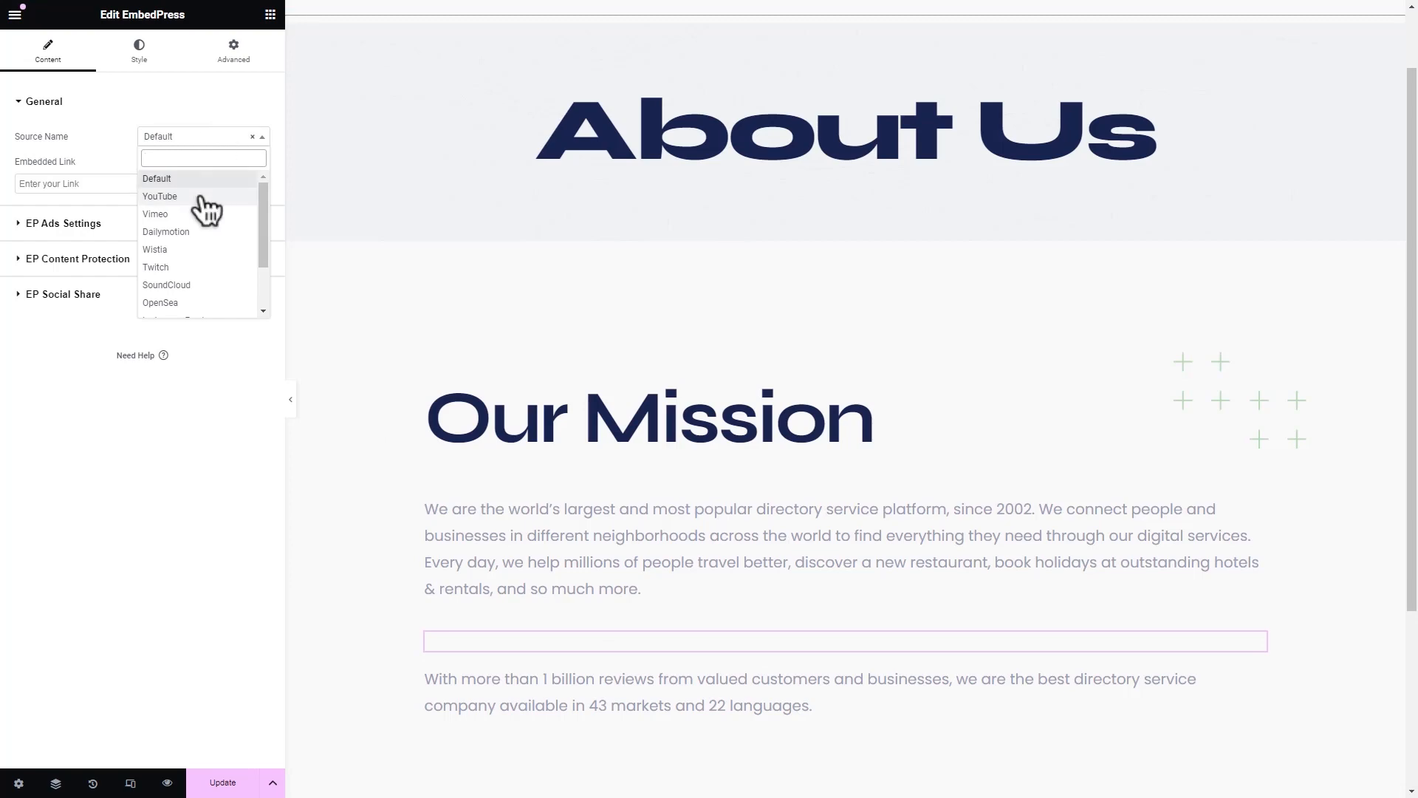
left_click(159, 197)
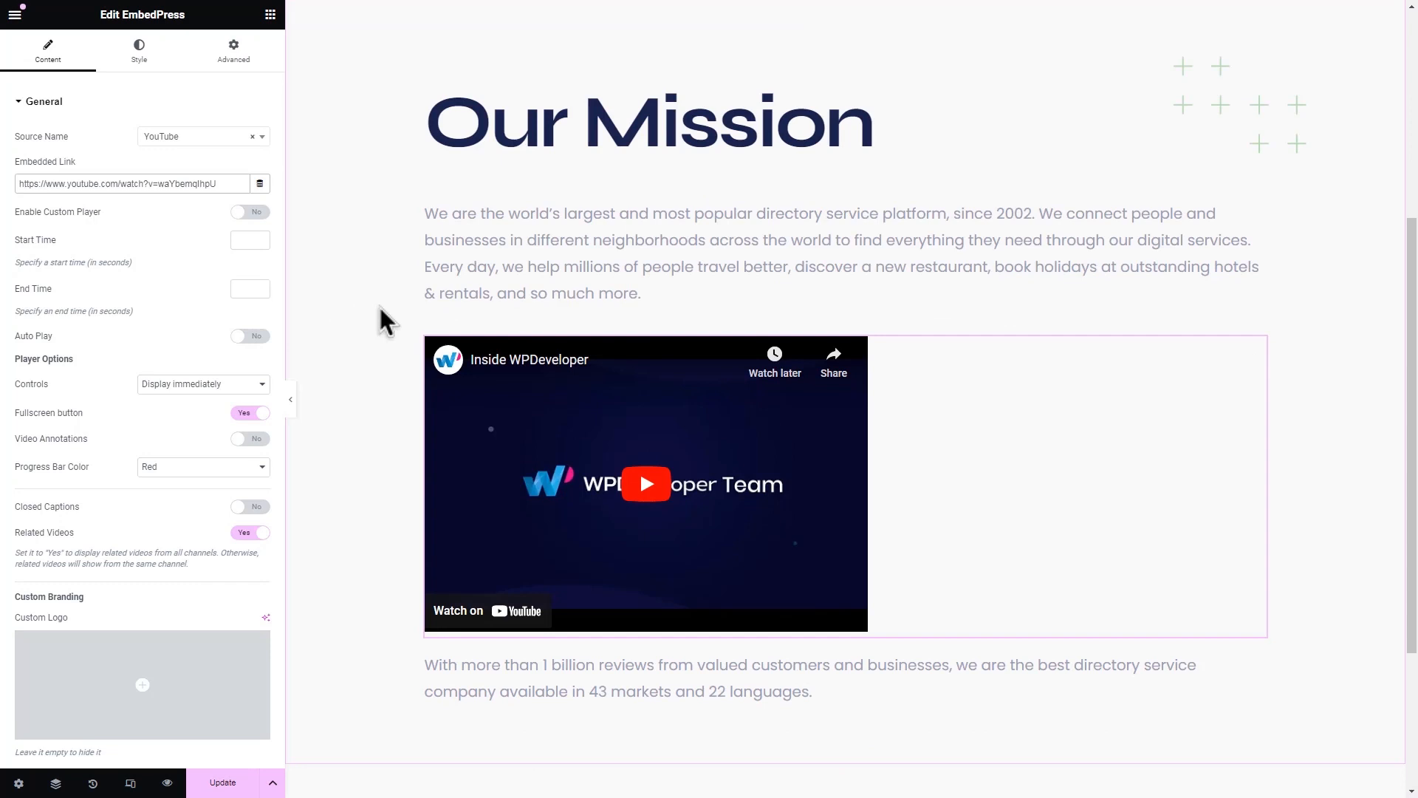
Turn on EP Ads Settings with Upload Video as the ad source
left_click(44, 101)
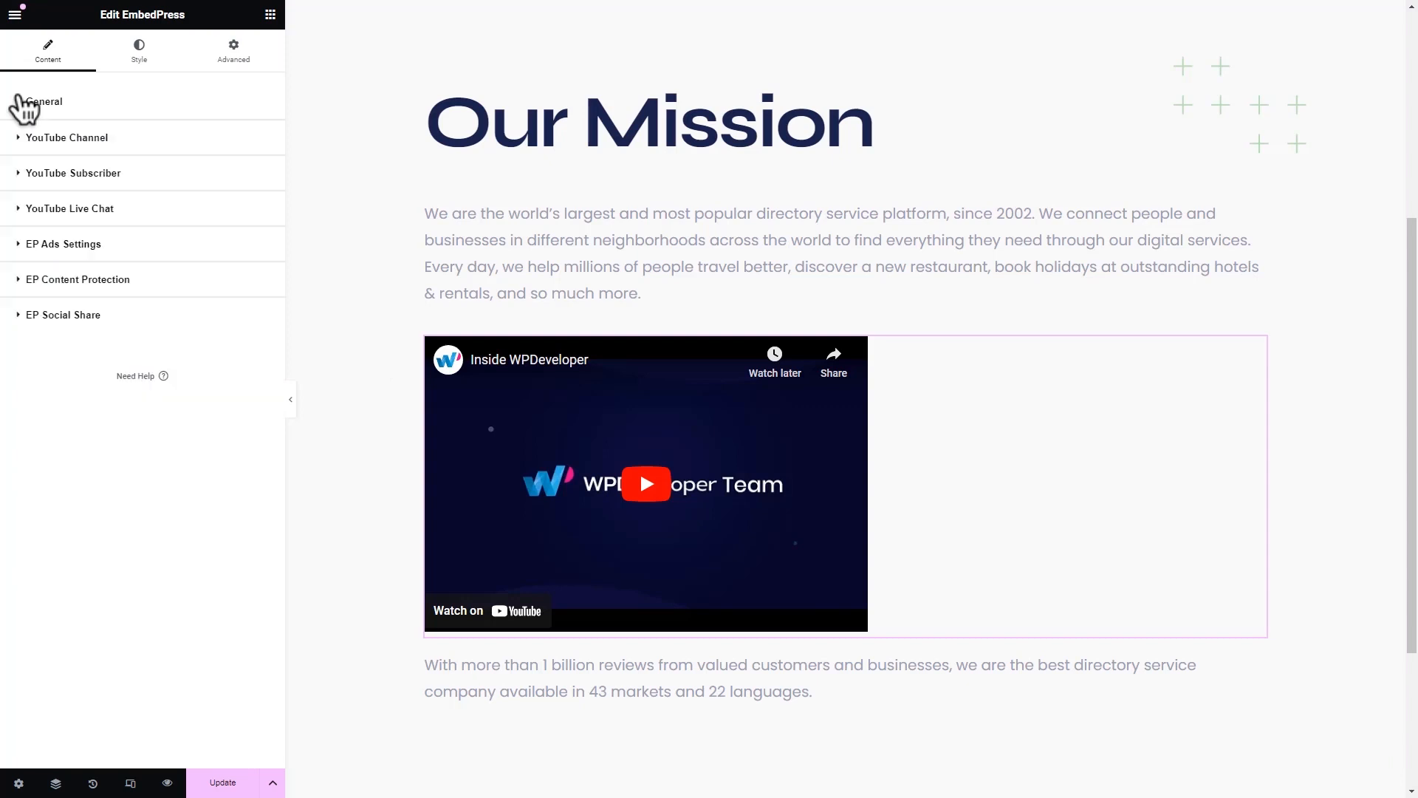
left_click(63, 243)
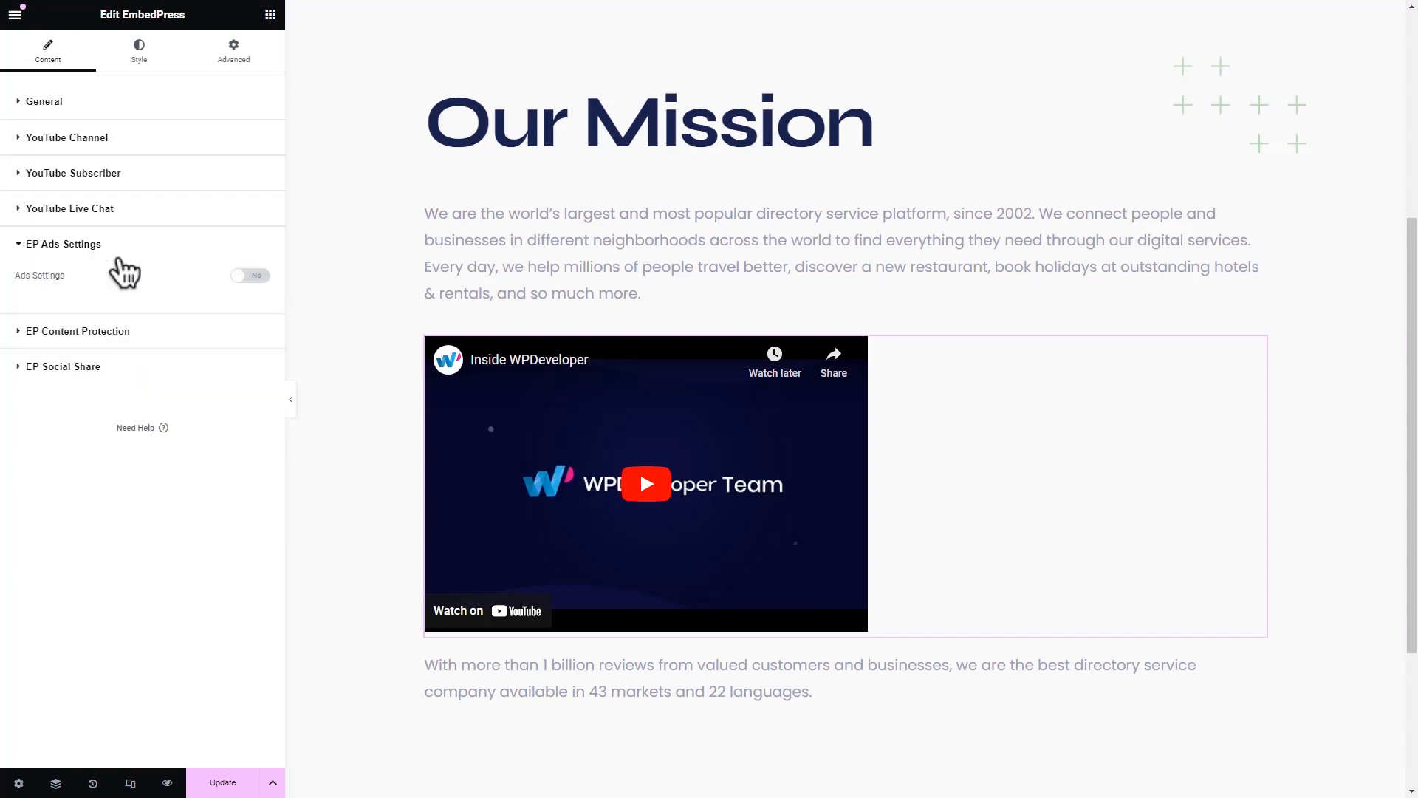
left_click(250, 275)
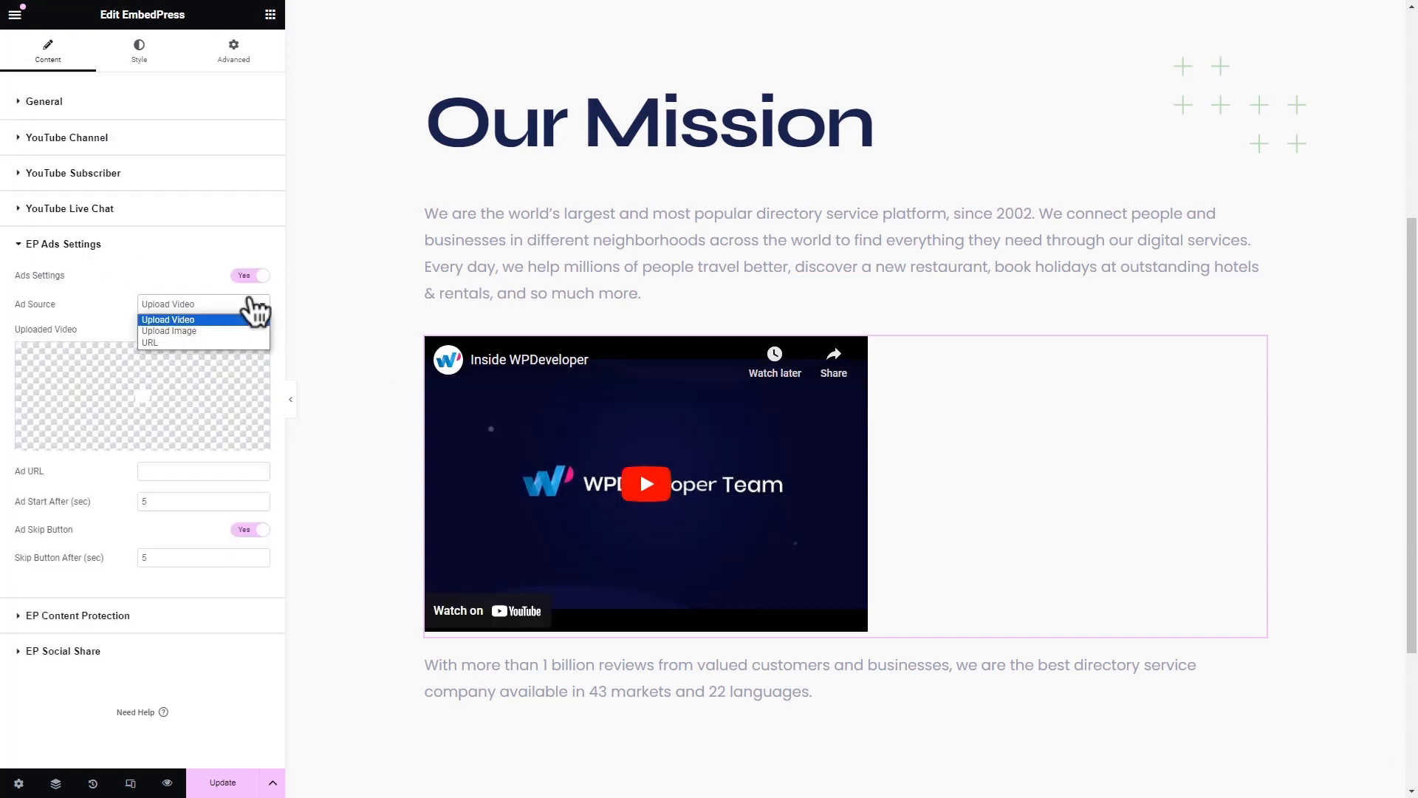
left_click(168, 320)
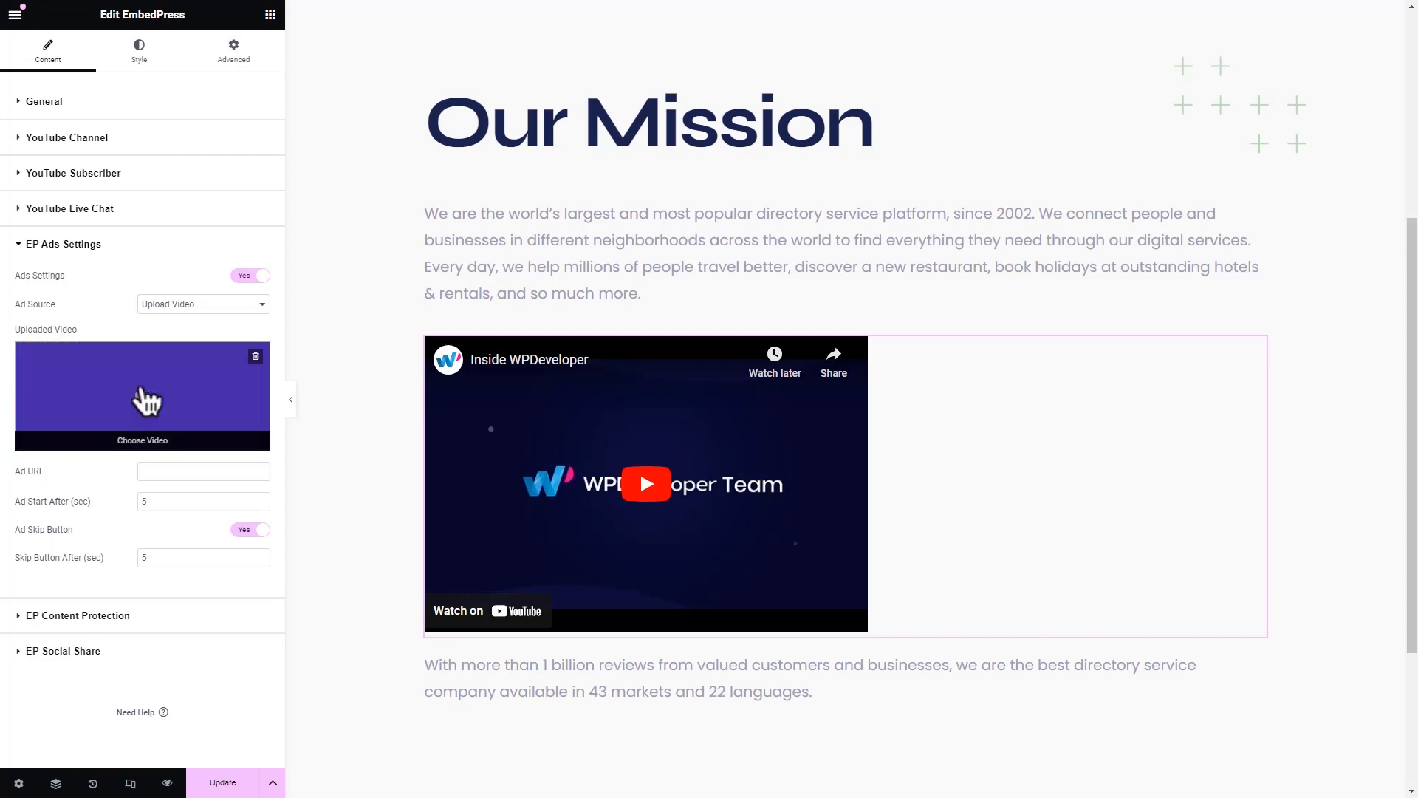
left_click(203, 471)
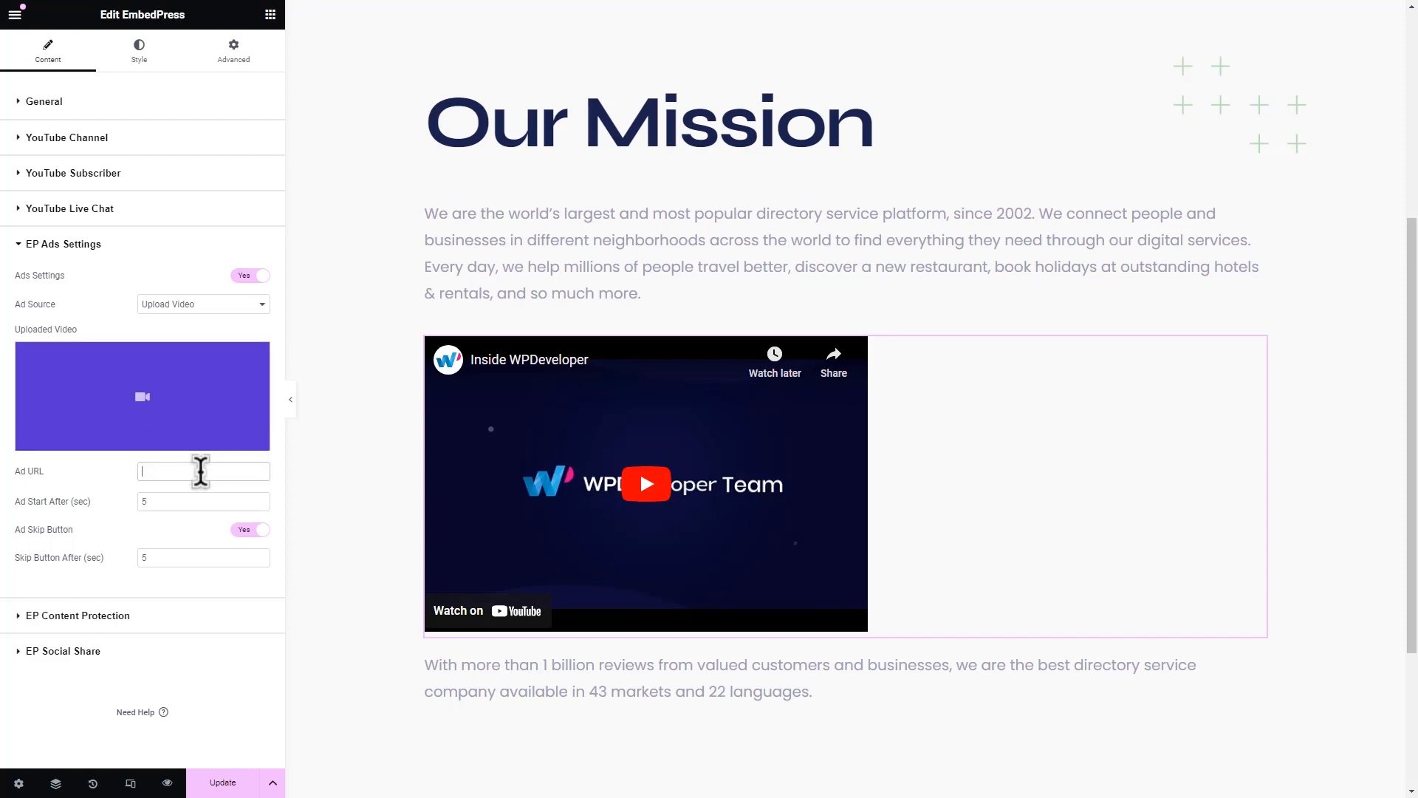
type("https://templately.com/#pricing")
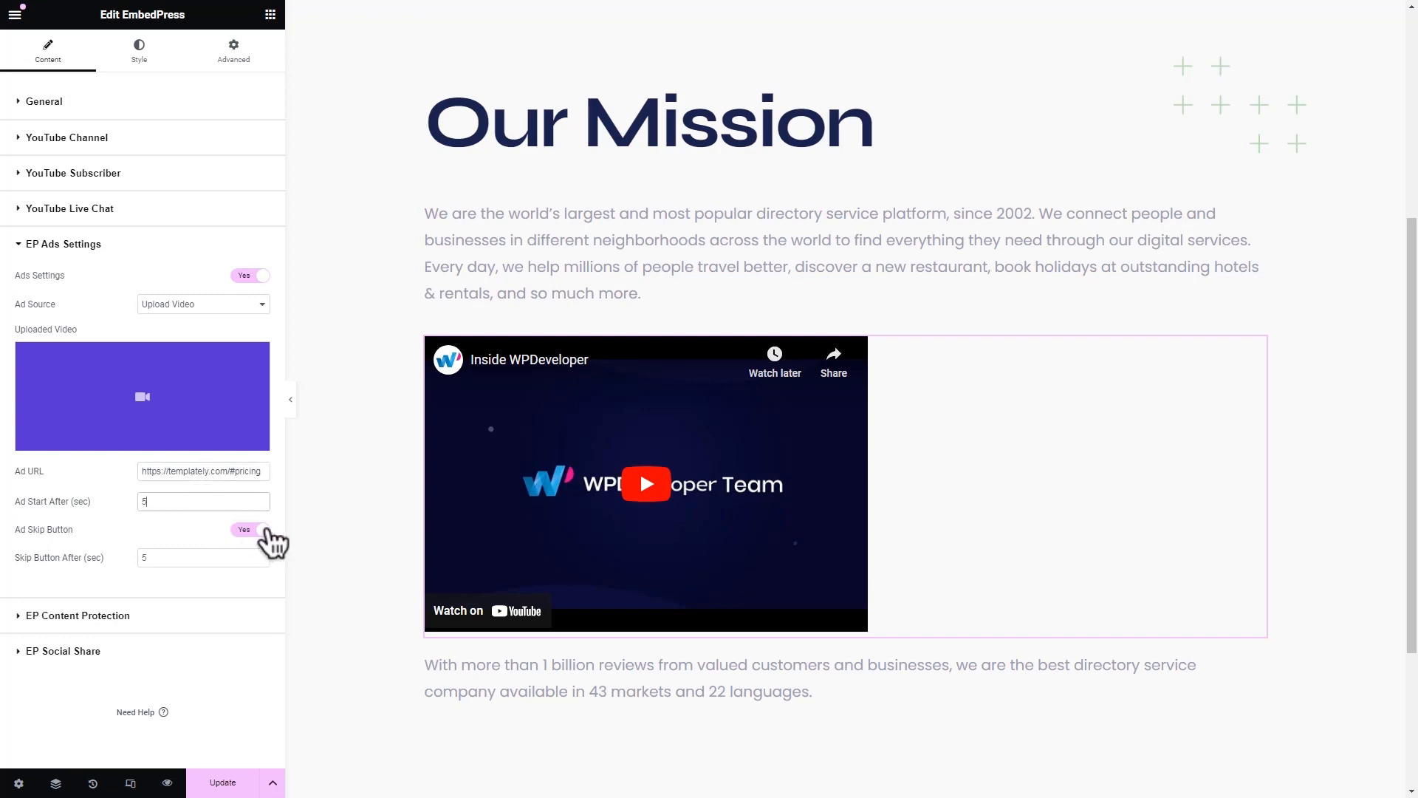
left_click(250, 530)
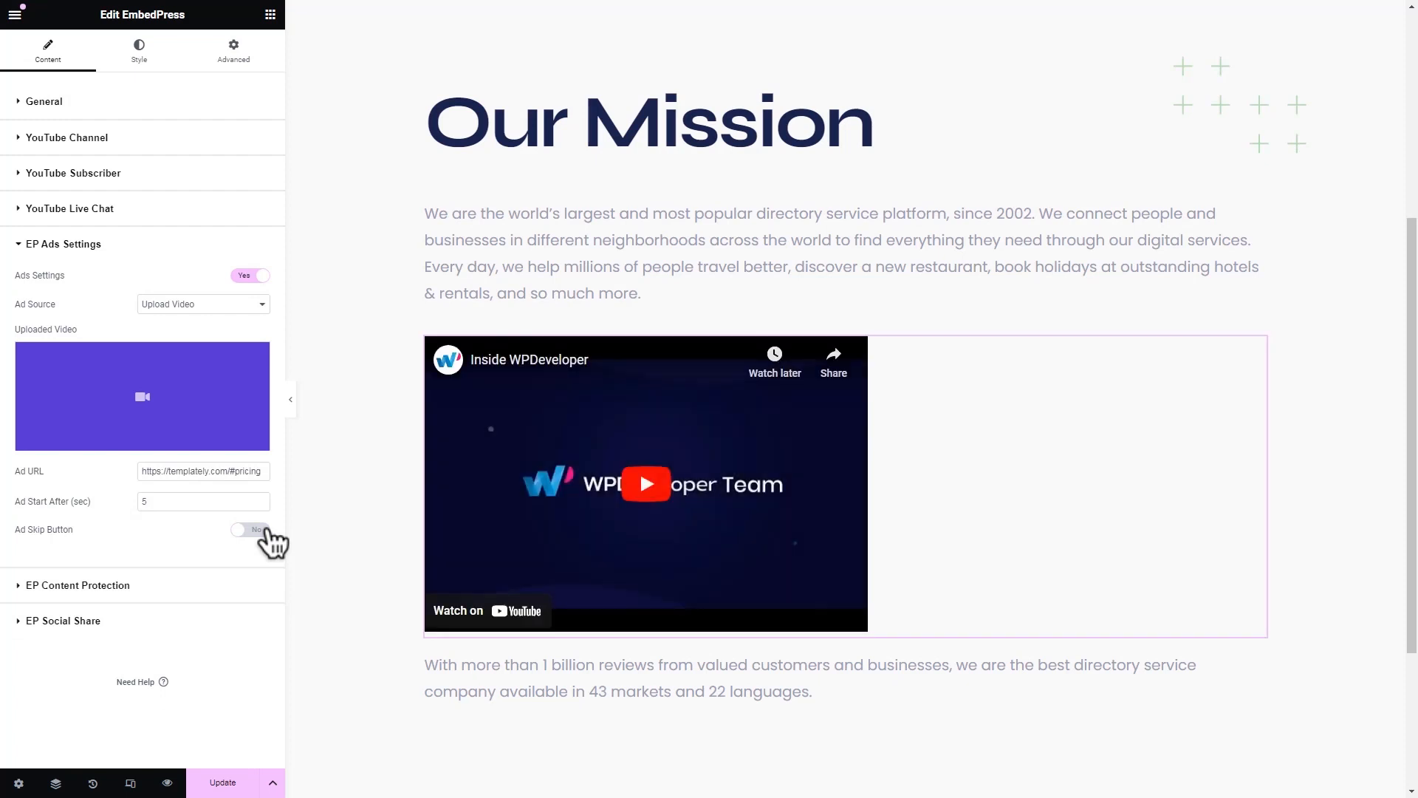
left_click(250, 529)
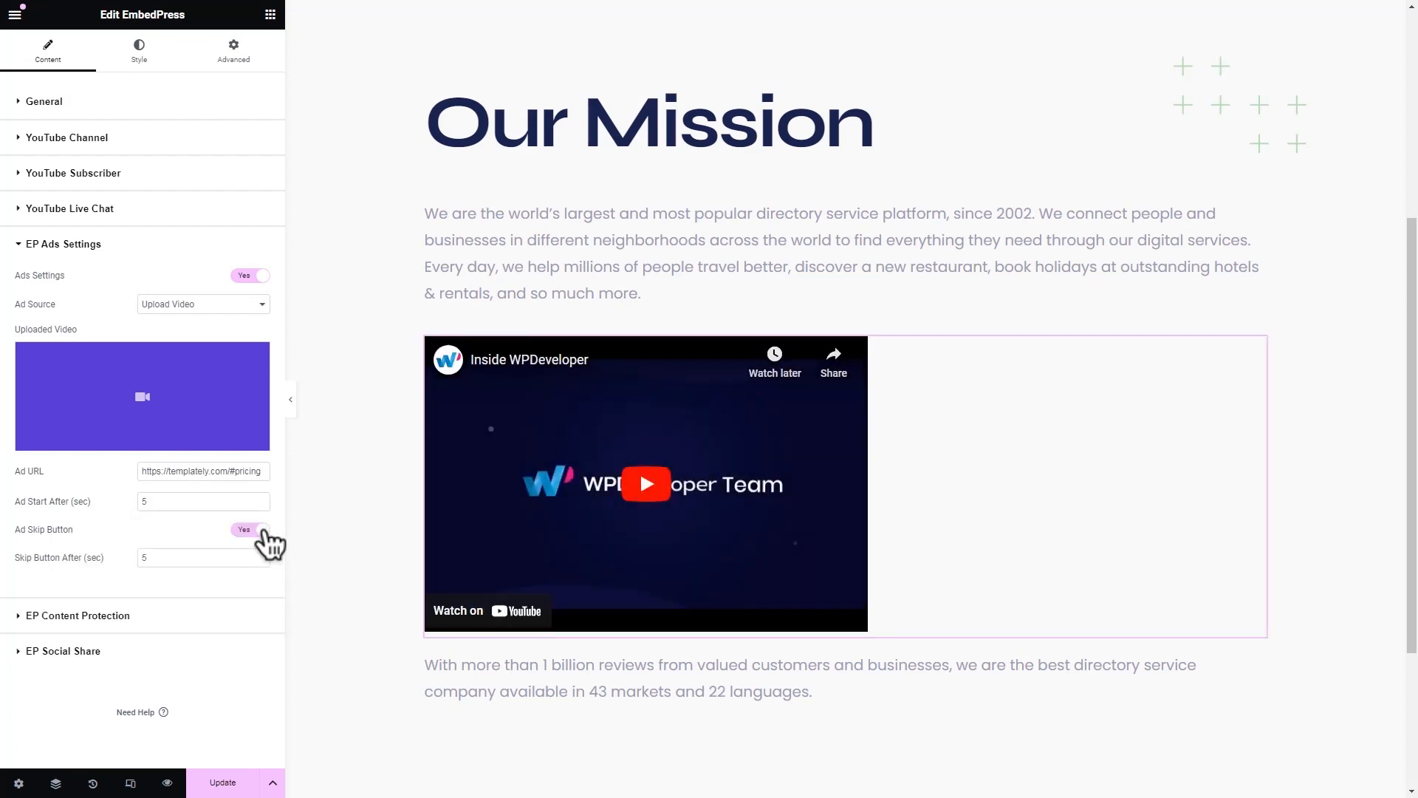
Set the EmbedPress widget's Style alignment to Center
left_click(138, 50)
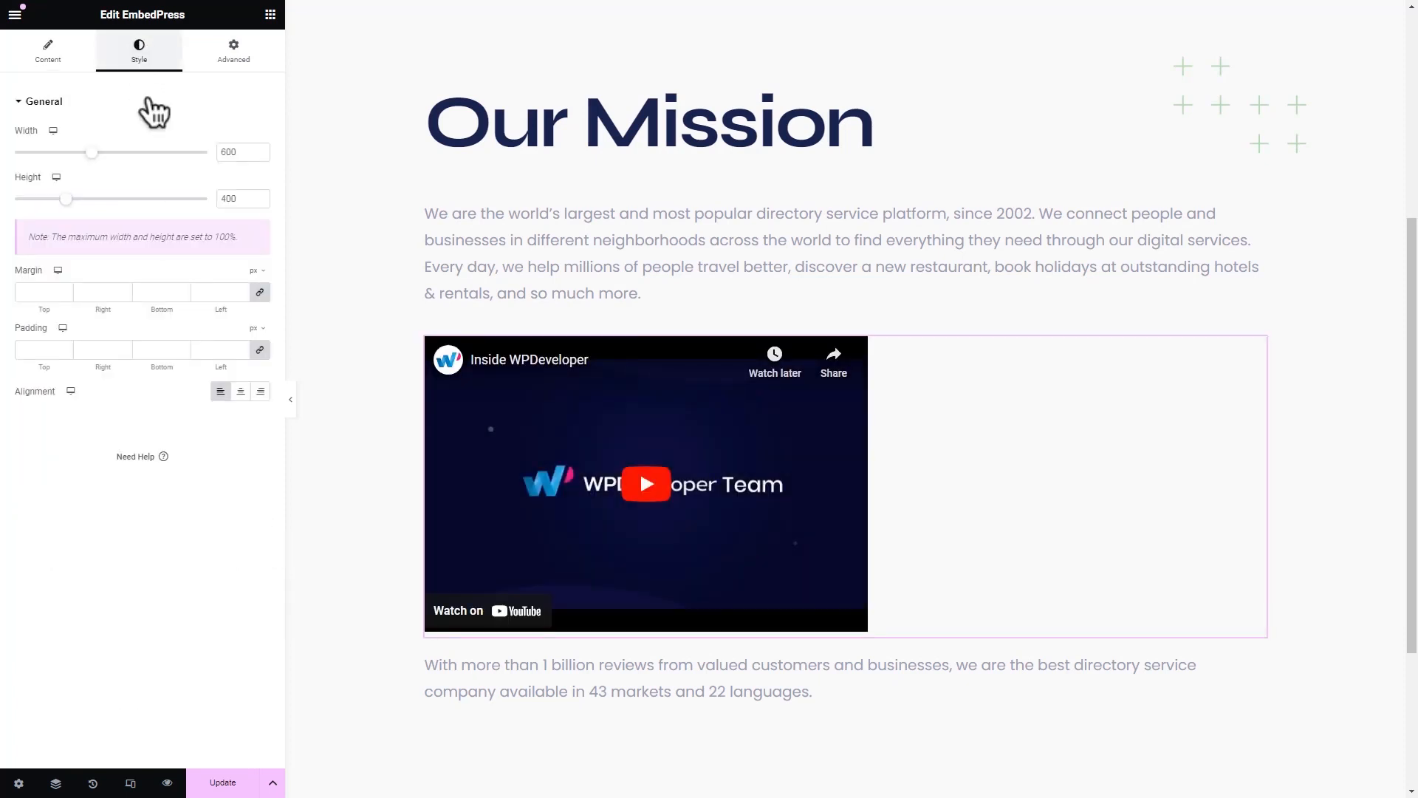
left_click(239, 391)
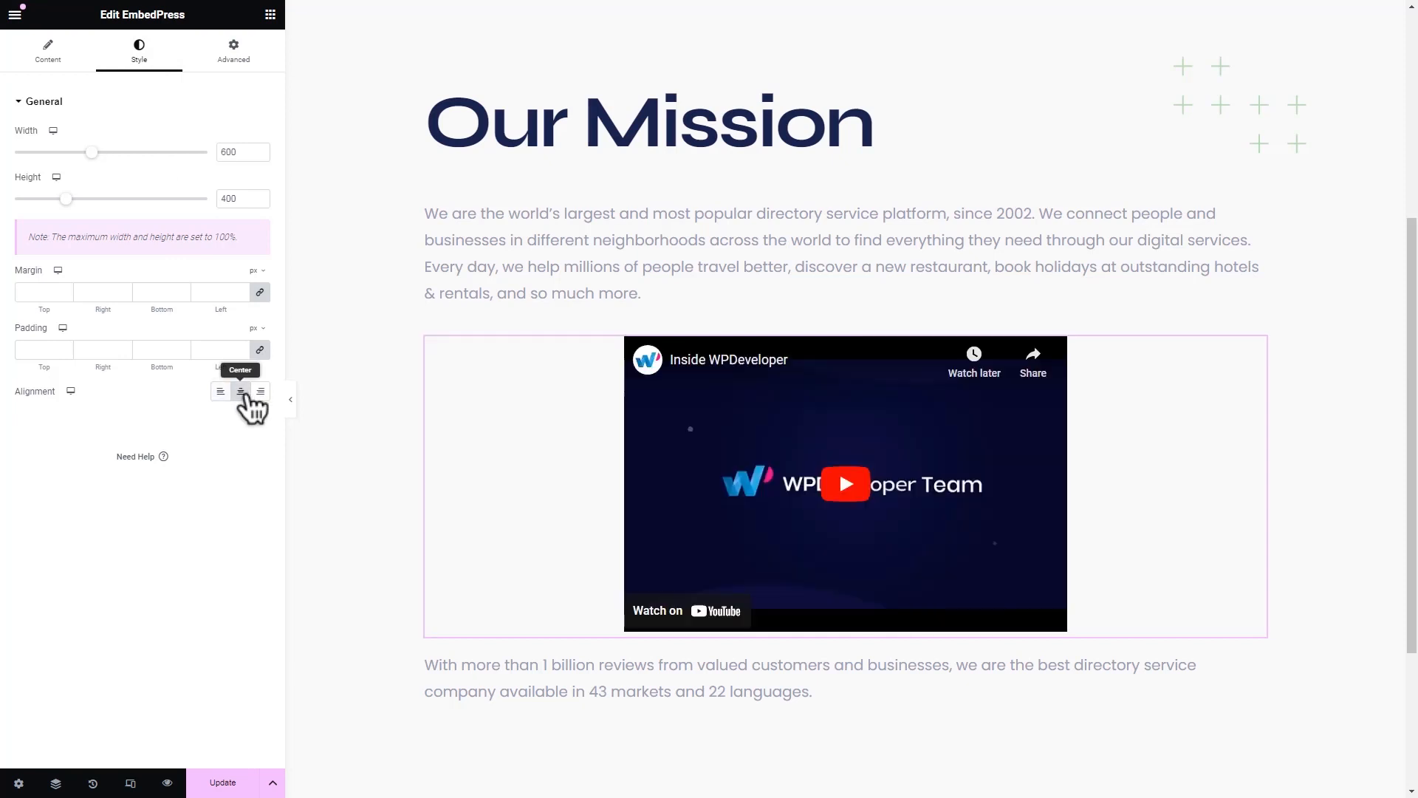